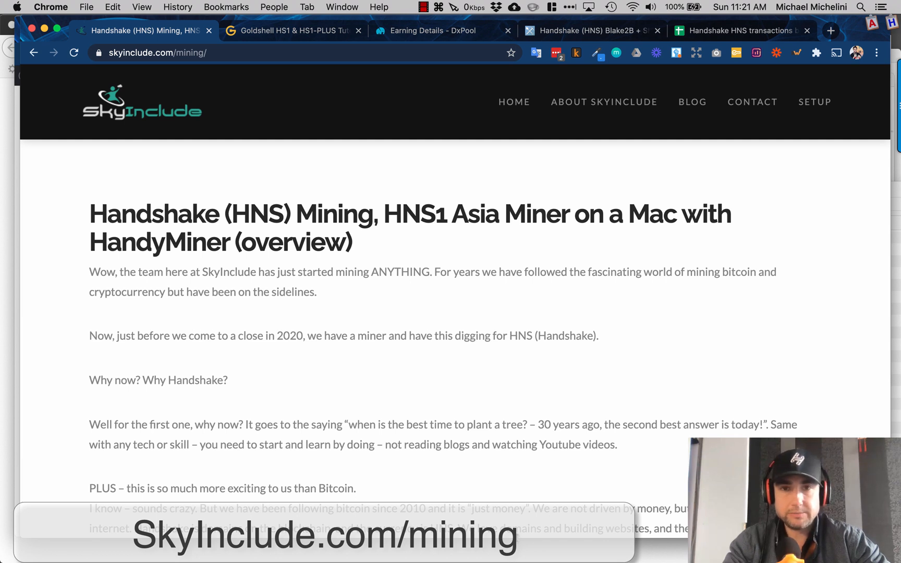
mouse_move(373, 367)
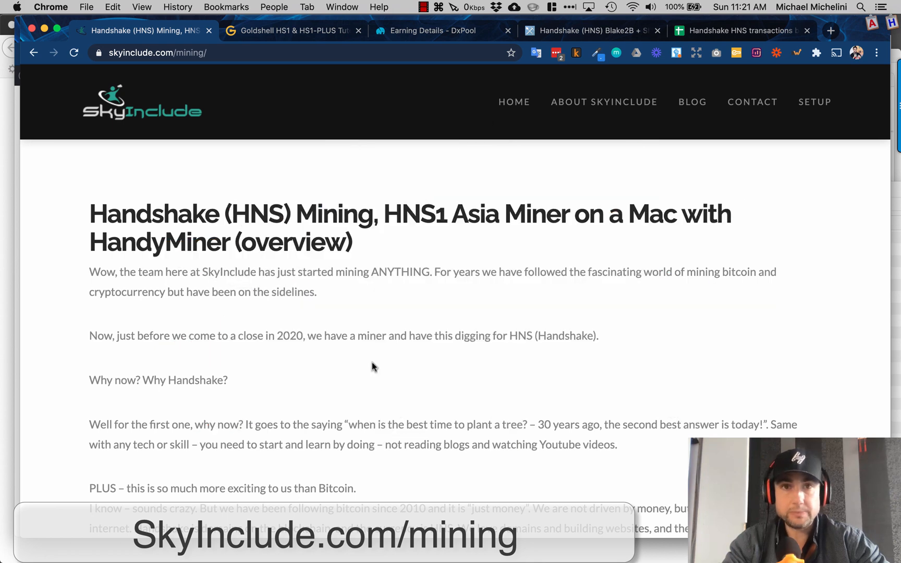
Step: Scroll the SkyInclude mining post down to Step 1 (connecting hardware) and Step 2 (joining a pool)
scroll(down, 3)
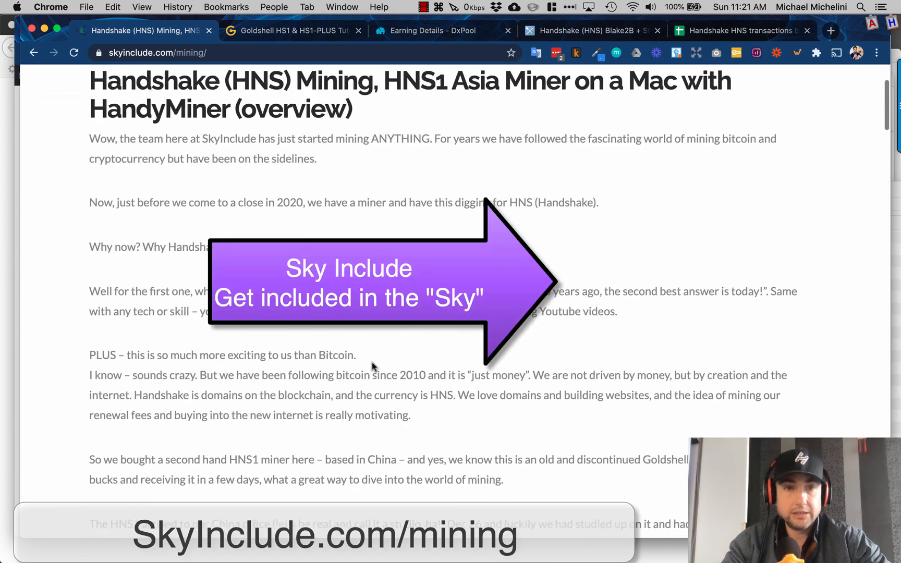
scroll(down, 3)
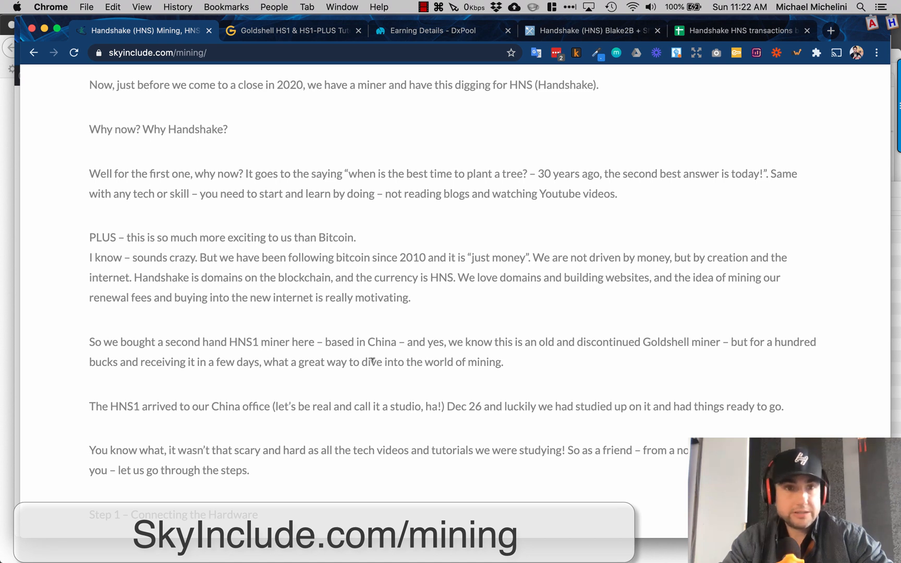
mouse_move(354, 382)
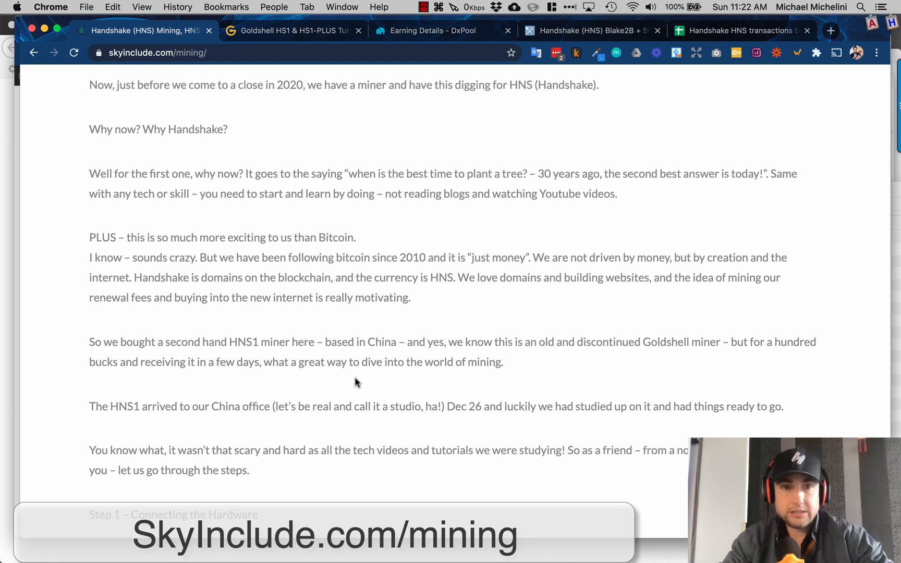
scroll(down, 3)
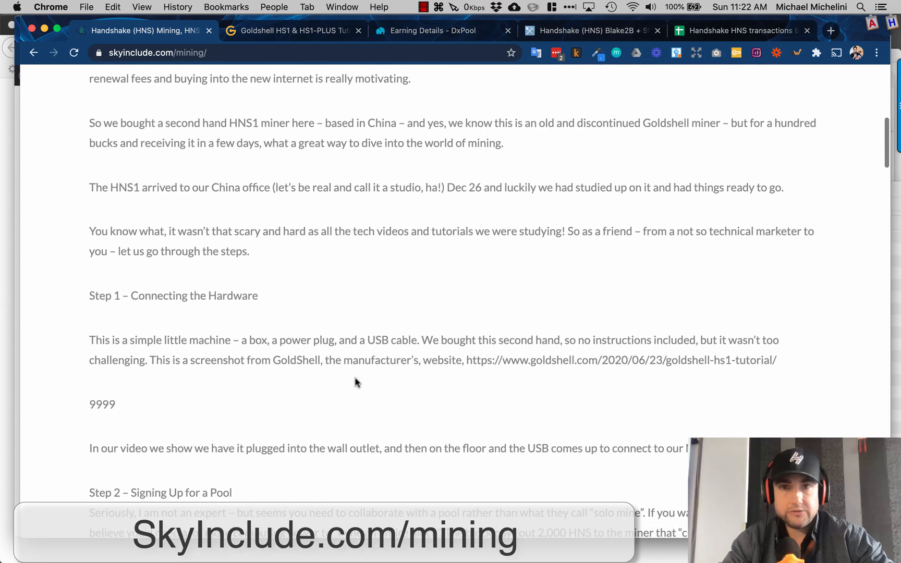
scroll(down, 3)
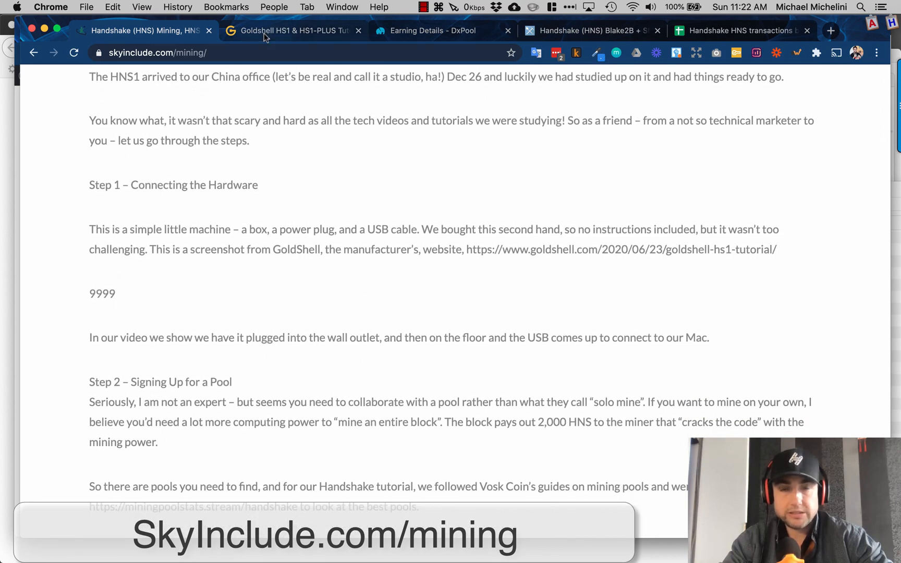
Step: Open the Goldshell HS1 & HS1-PLUS tutorial and scroll to its 'How to setup the miner' section
click(290, 30)
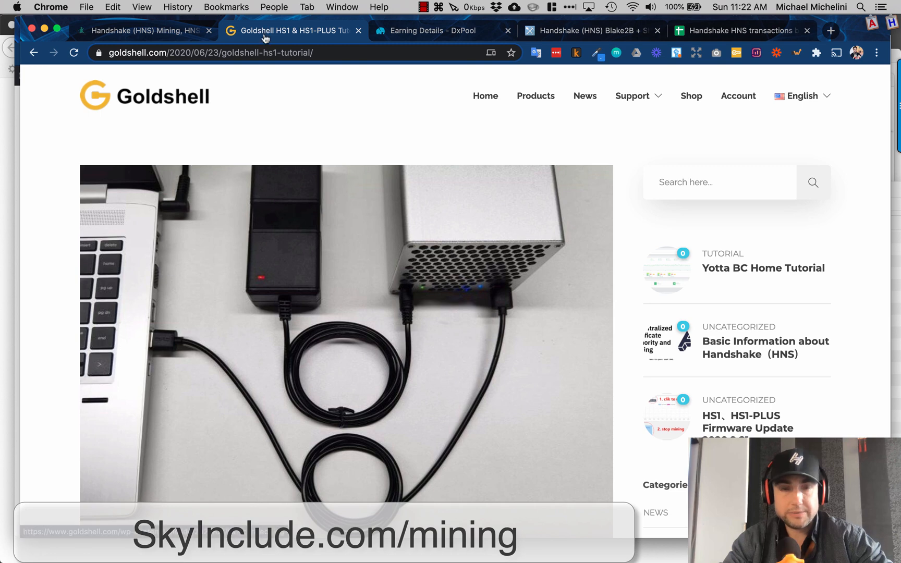
scroll(down, 3)
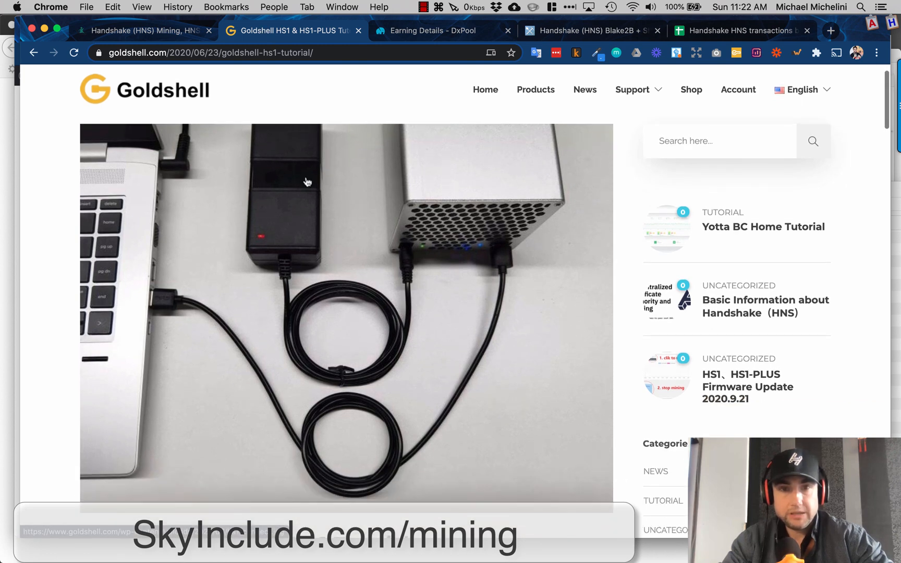
mouse_move(280, 360)
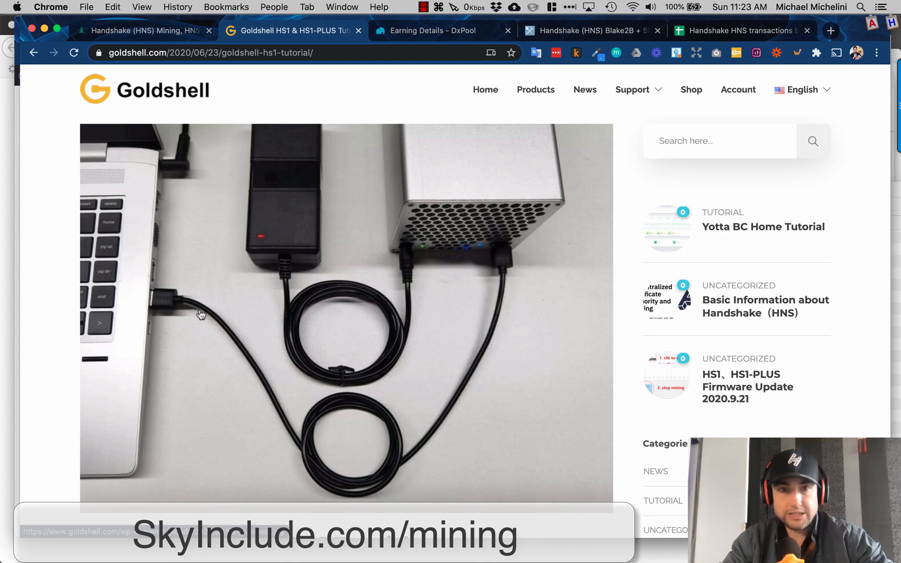
mouse_move(508, 154)
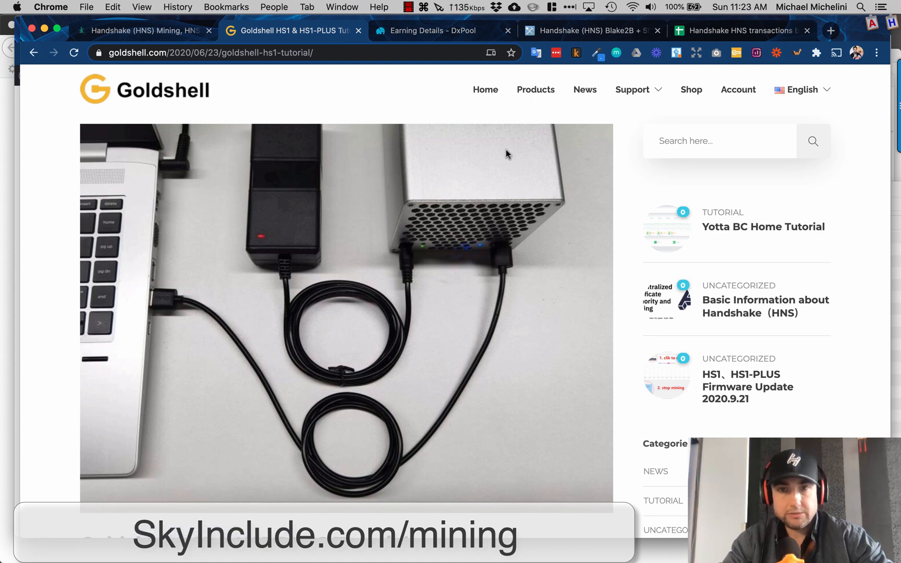
mouse_move(283, 240)
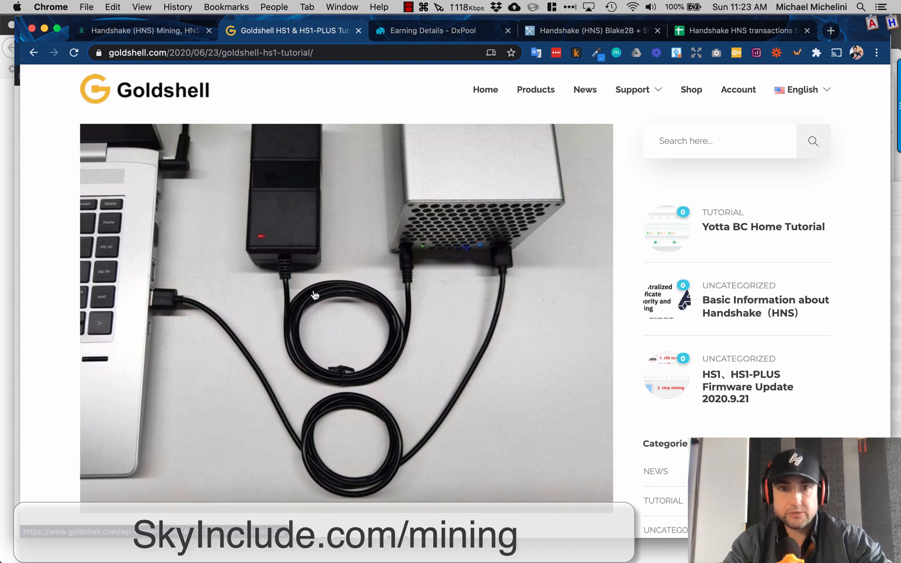
scroll(down, 3)
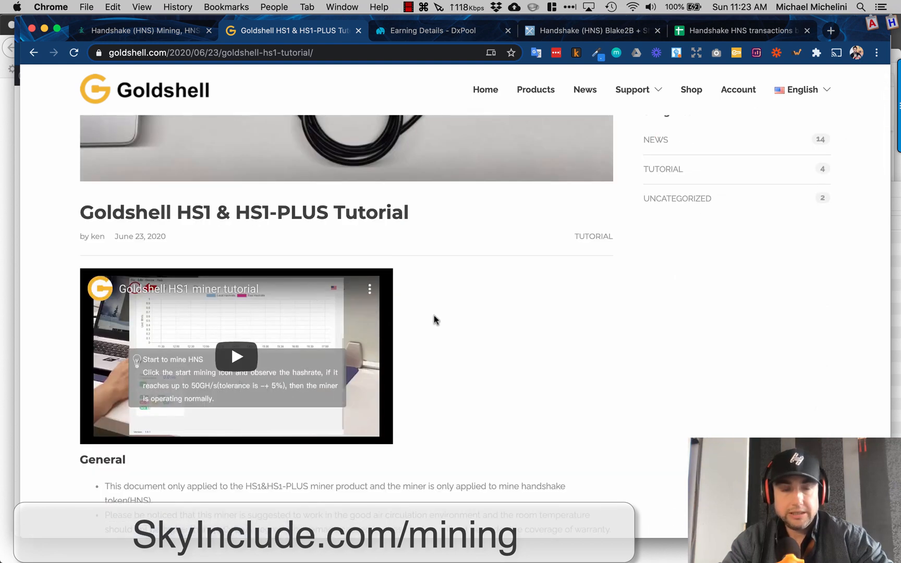
scroll(down, 3)
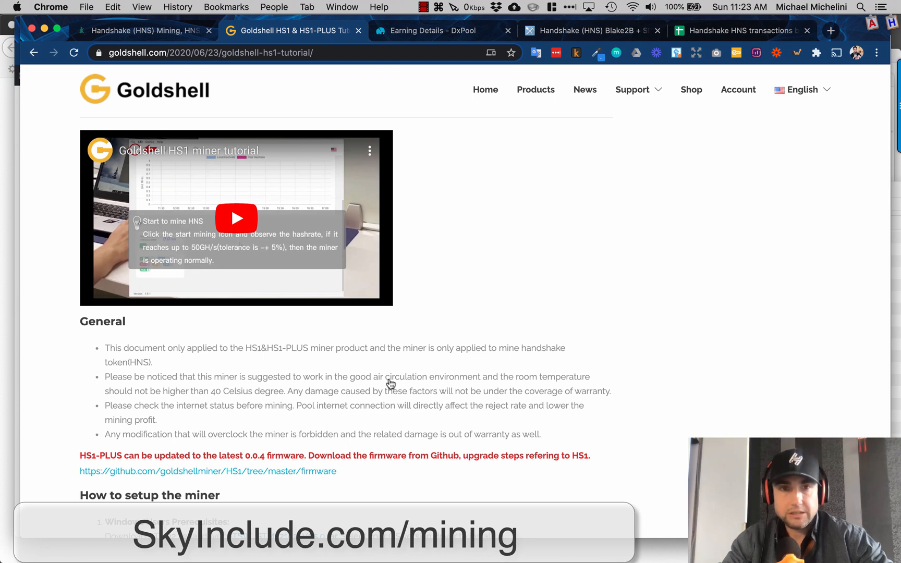
scroll(down, 3)
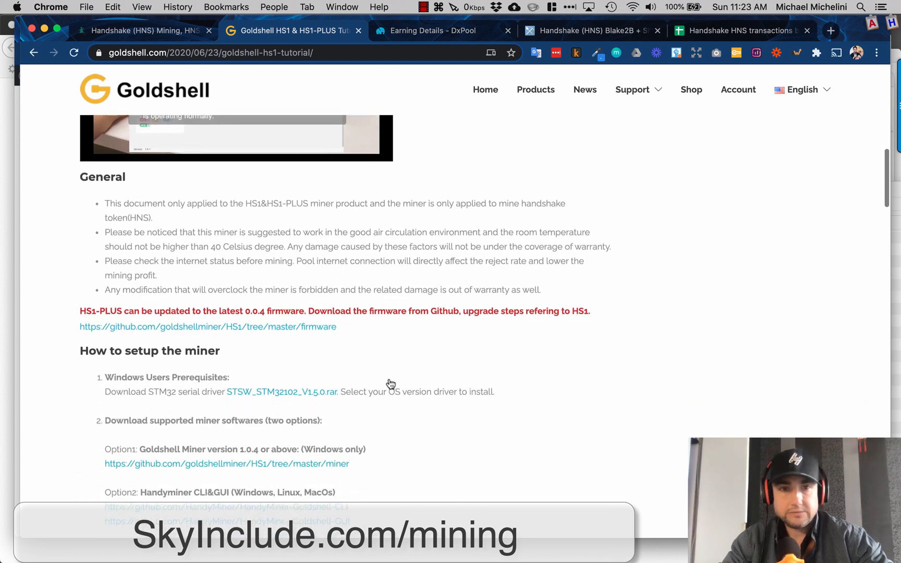
scroll(down, 3)
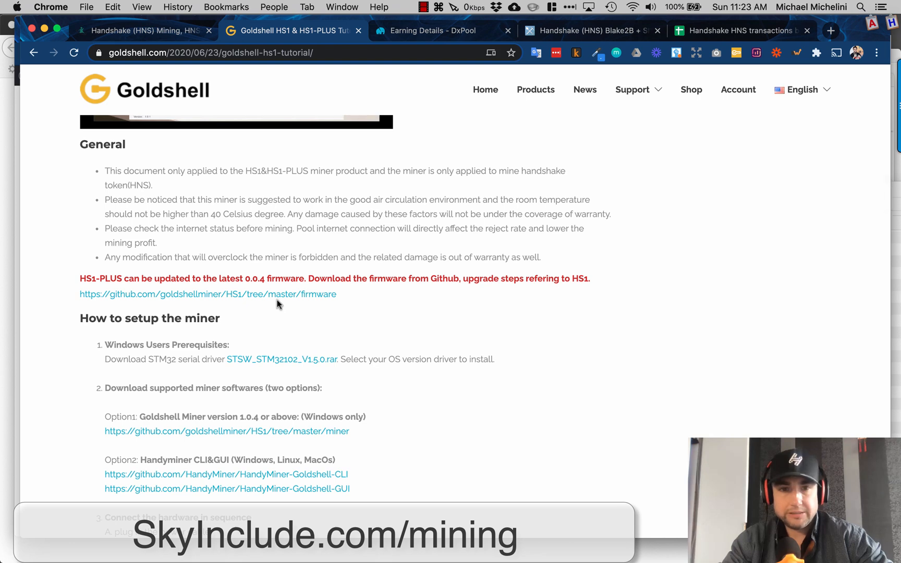
scroll(down, 3)
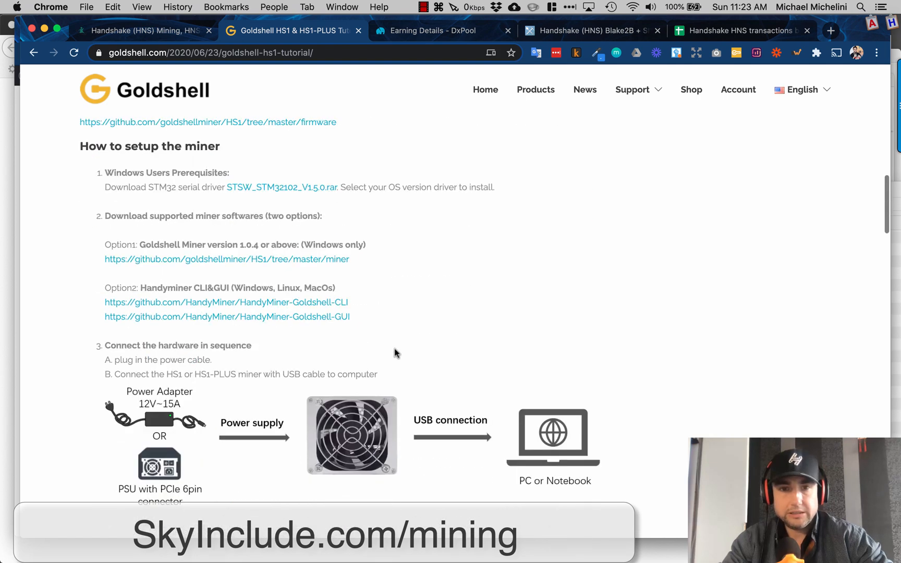
scroll(down, 3)
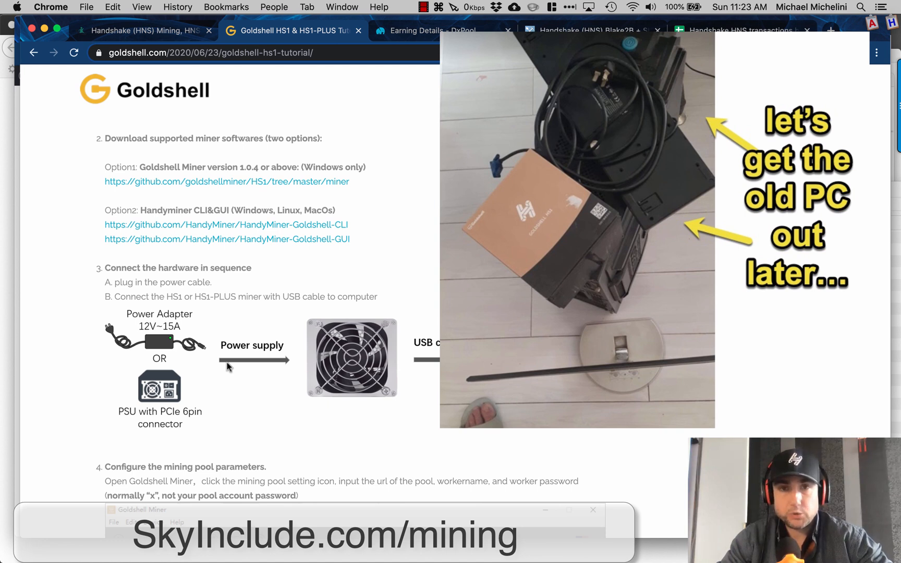
mouse_move(188, 332)
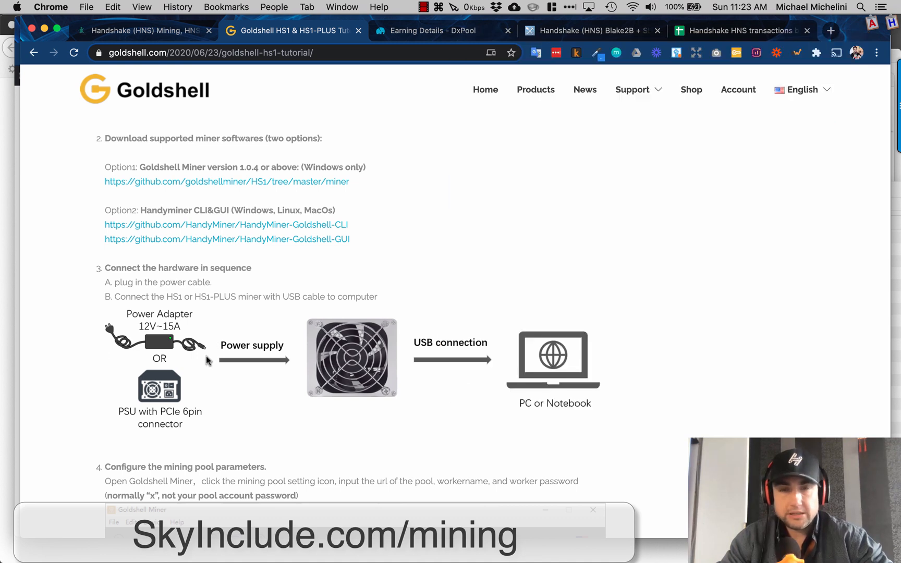
mouse_move(437, 344)
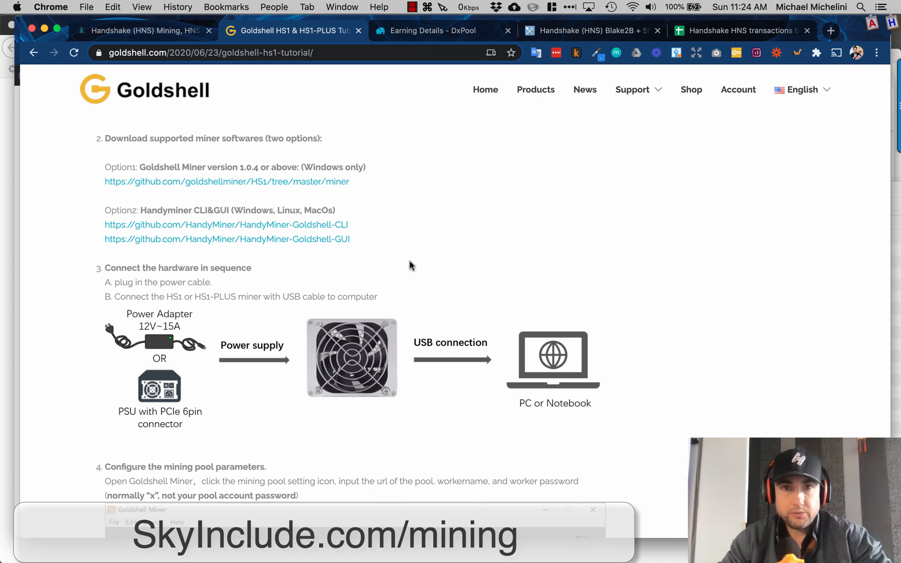
mouse_move(411, 240)
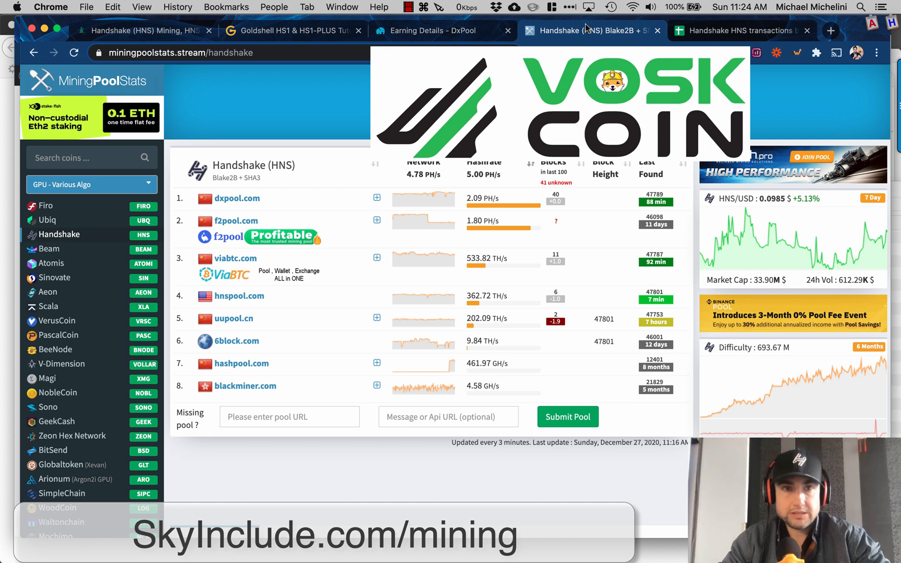
mouse_move(233, 69)
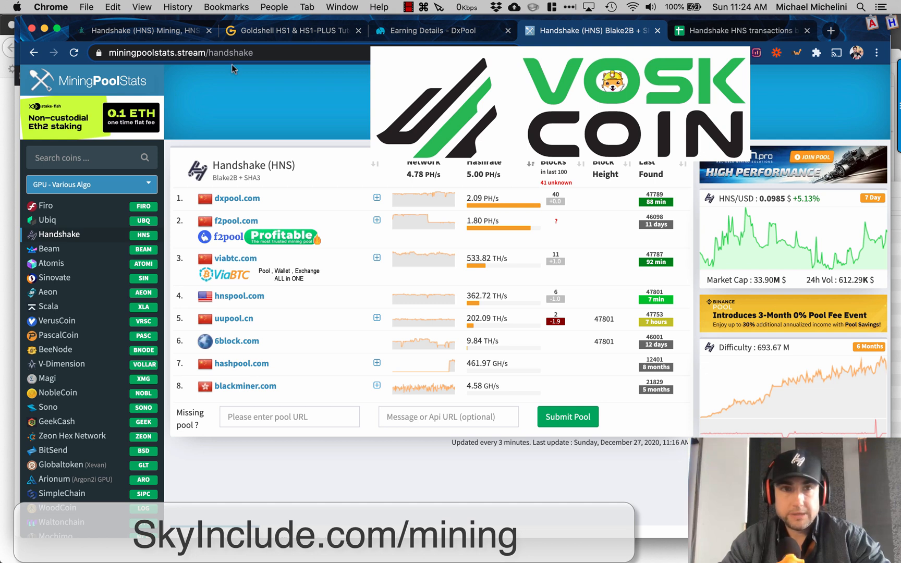
mouse_move(232, 59)
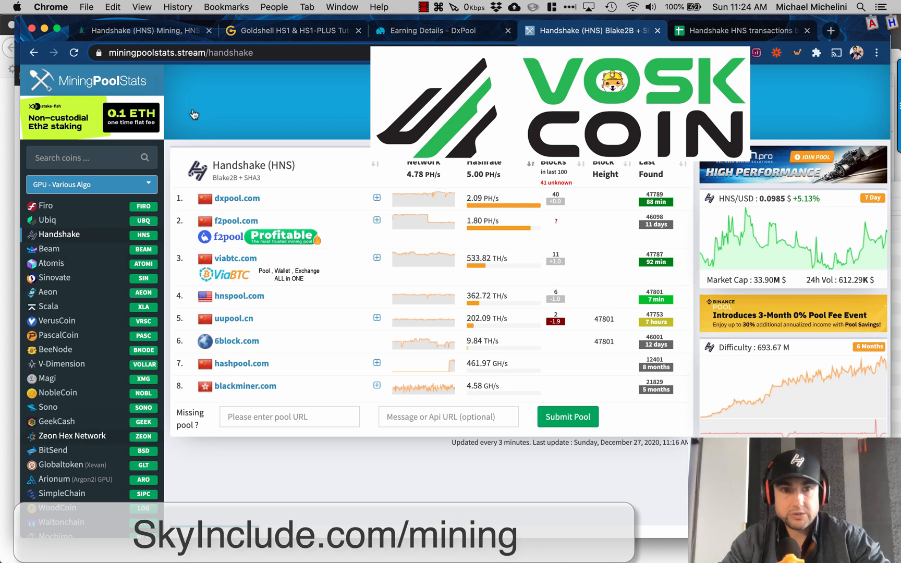
mouse_move(443, 388)
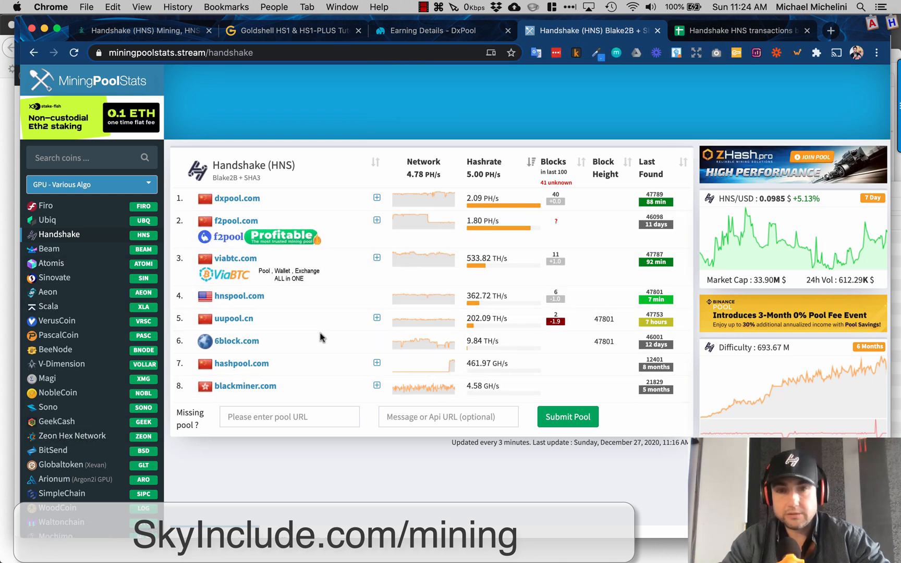
mouse_move(431, 365)
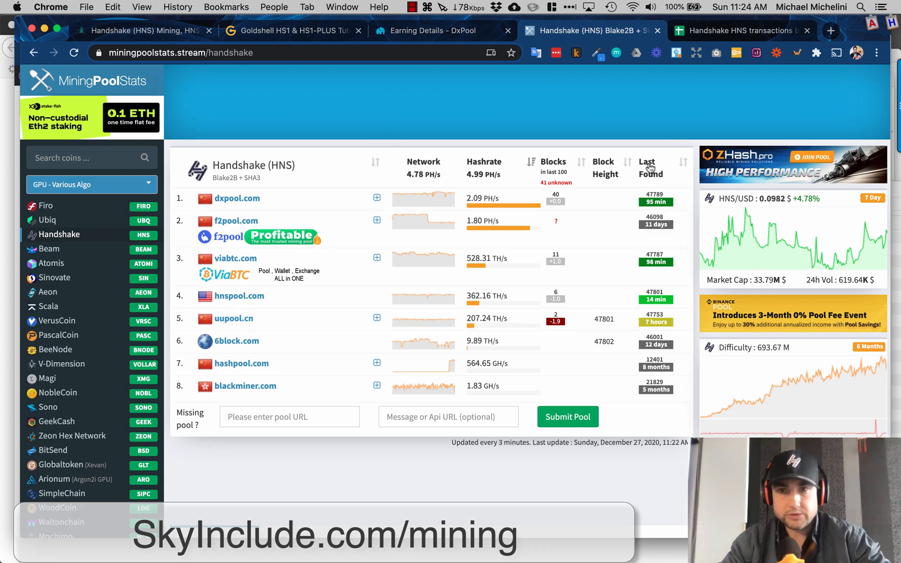
mouse_move(651, 411)
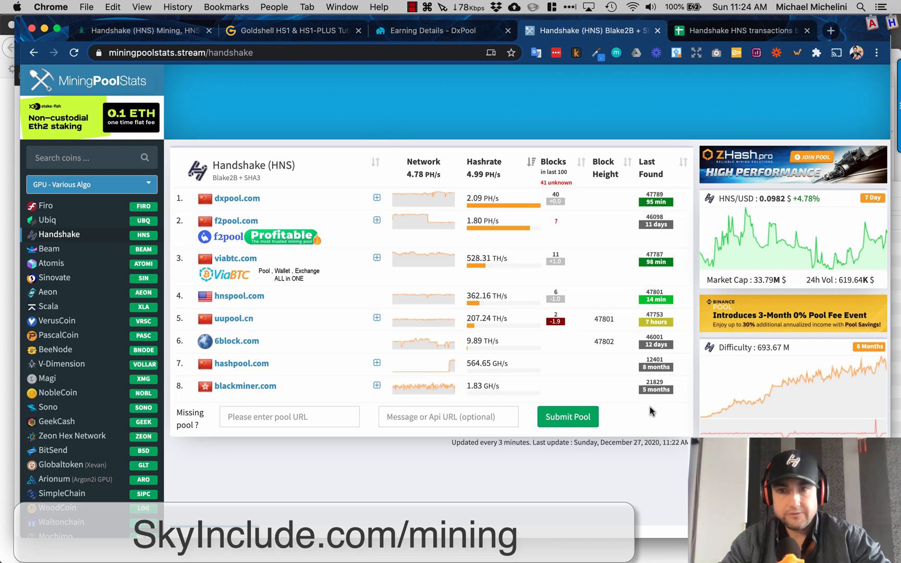
mouse_move(644, 161)
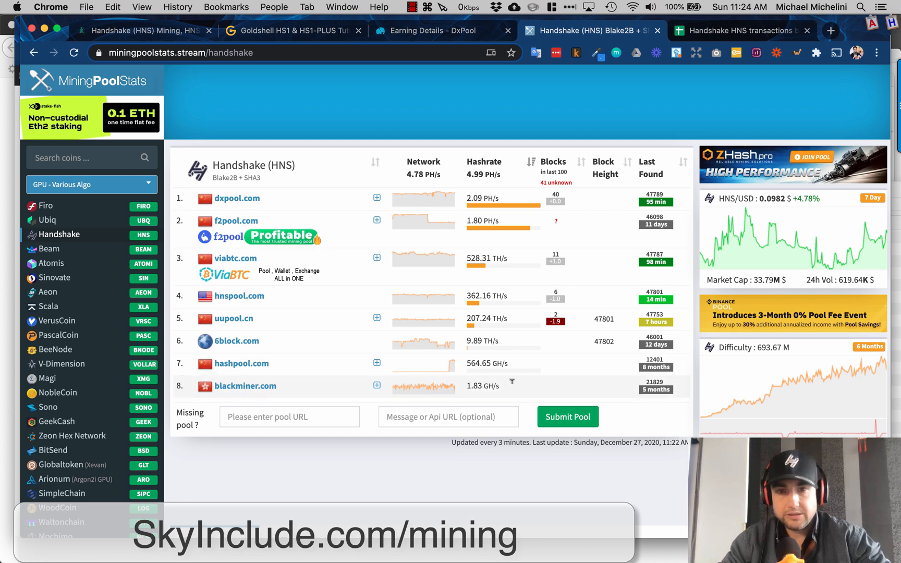
mouse_move(399, 399)
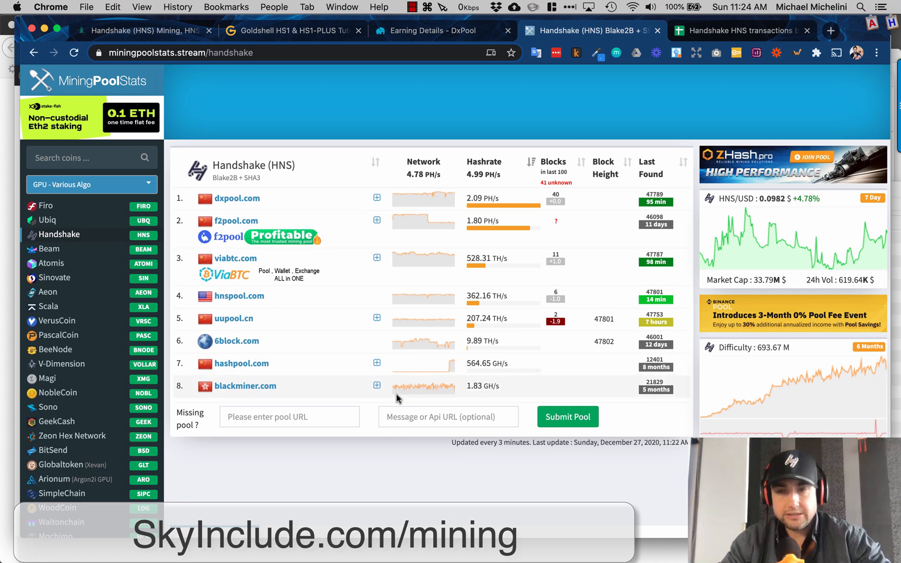
mouse_move(662, 395)
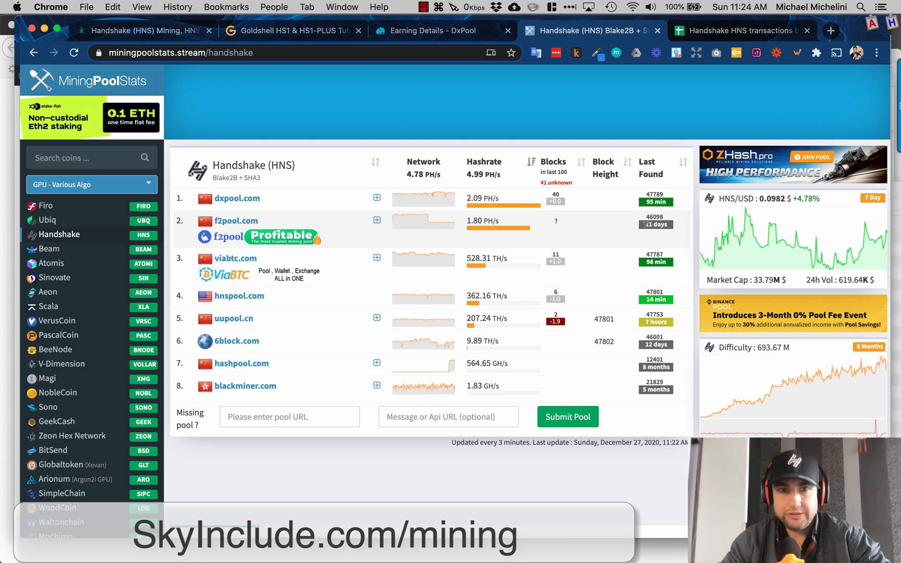
mouse_move(648, 241)
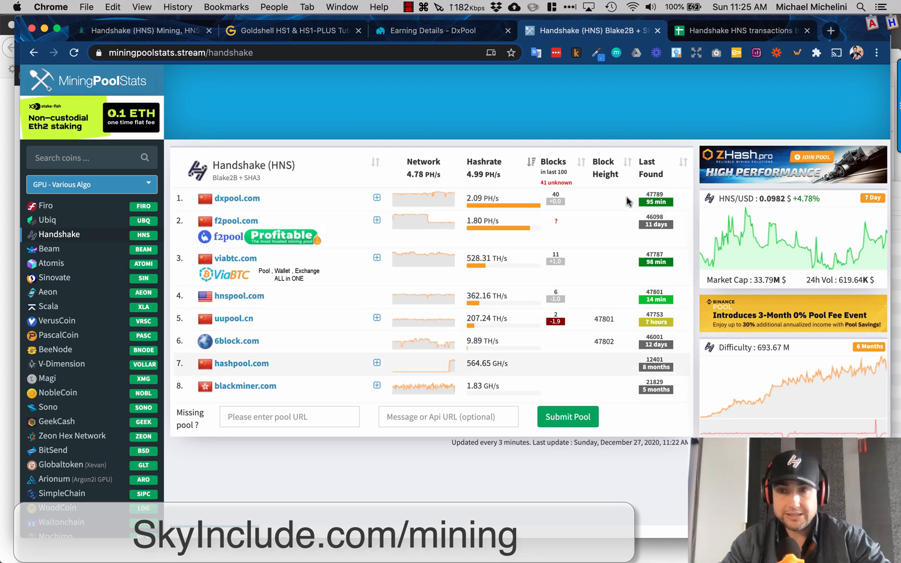
mouse_move(637, 235)
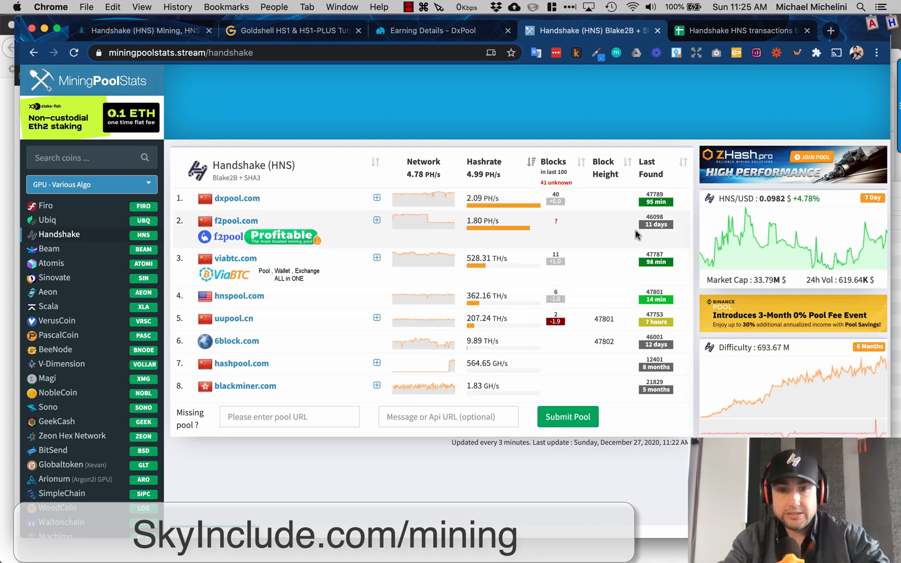
Step: Briefly check the HNS price on CoinGecko, then view MiningPoolStats' Handshake pool rankings led by dxpool
click(830, 31)
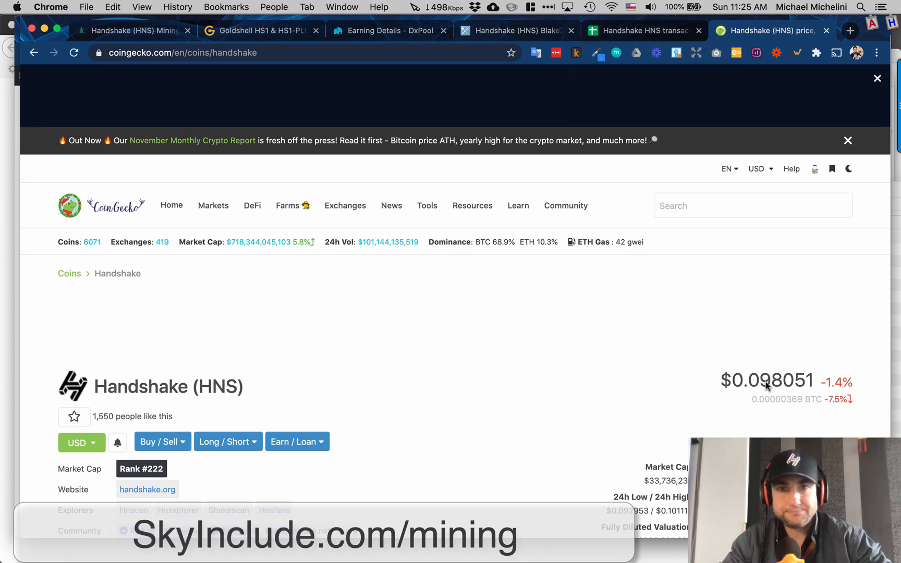
click(516, 30)
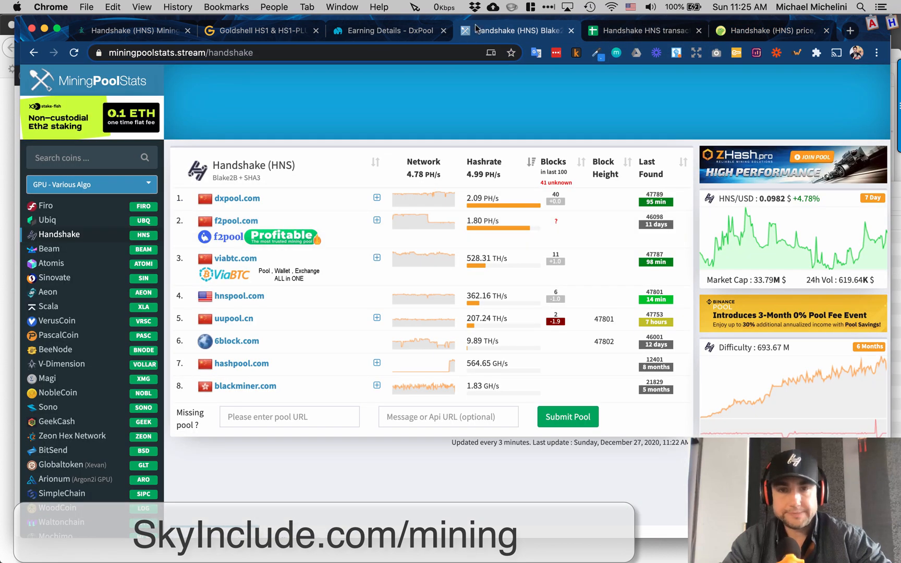
mouse_move(410, 88)
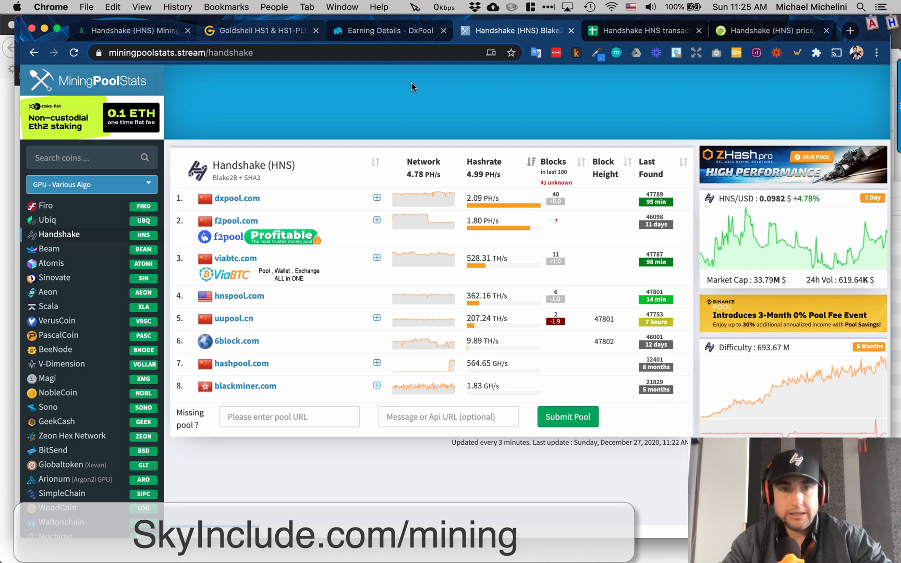
mouse_move(390, 30)
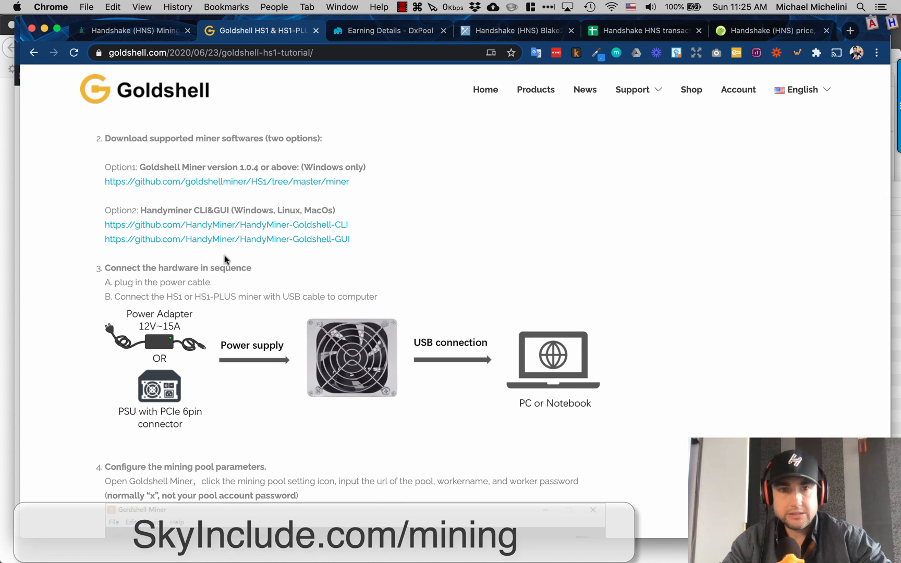
mouse_move(284, 185)
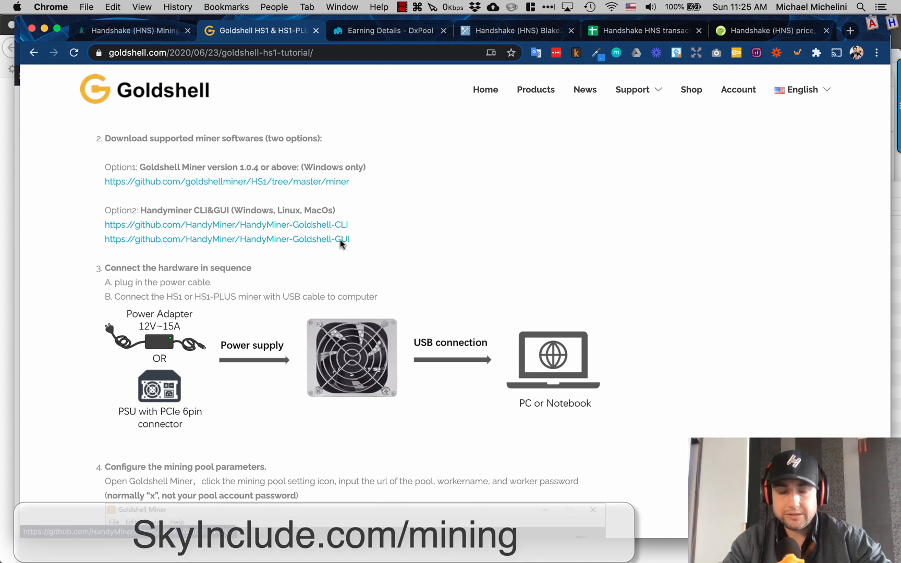
mouse_move(334, 244)
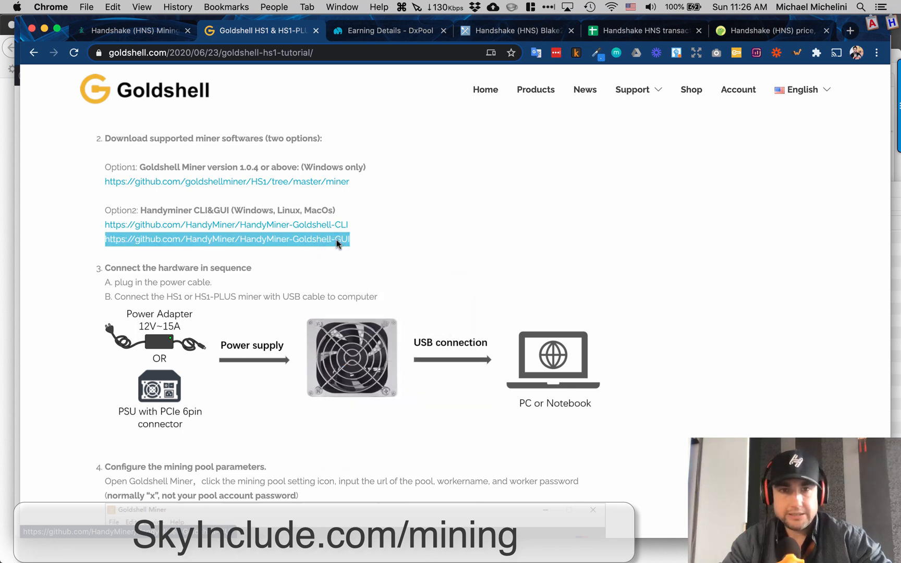
Step: Follow the github.com/HandyMiner/HandyMiner-Goldshell-GUI link under Option2 to the GitHub project
click(226, 239)
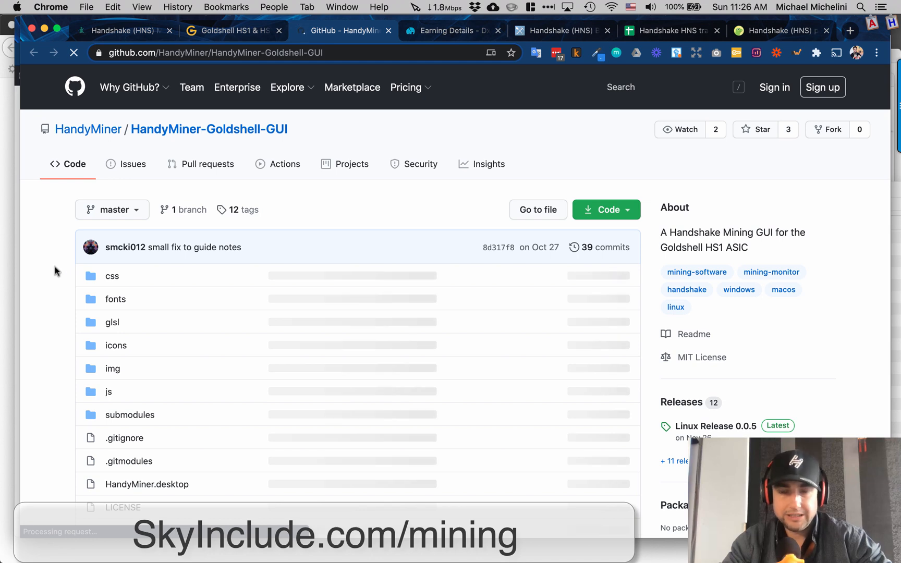
Step: Read the HandyMiner-Goldshell-GUI README install notes, then open the project's Releases page
scroll(down, 3)
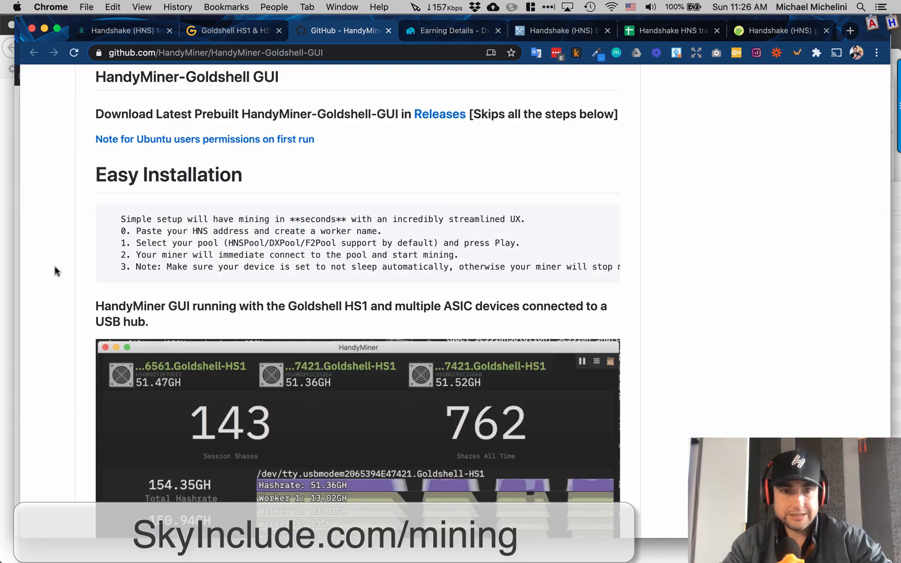
scroll(down, 3)
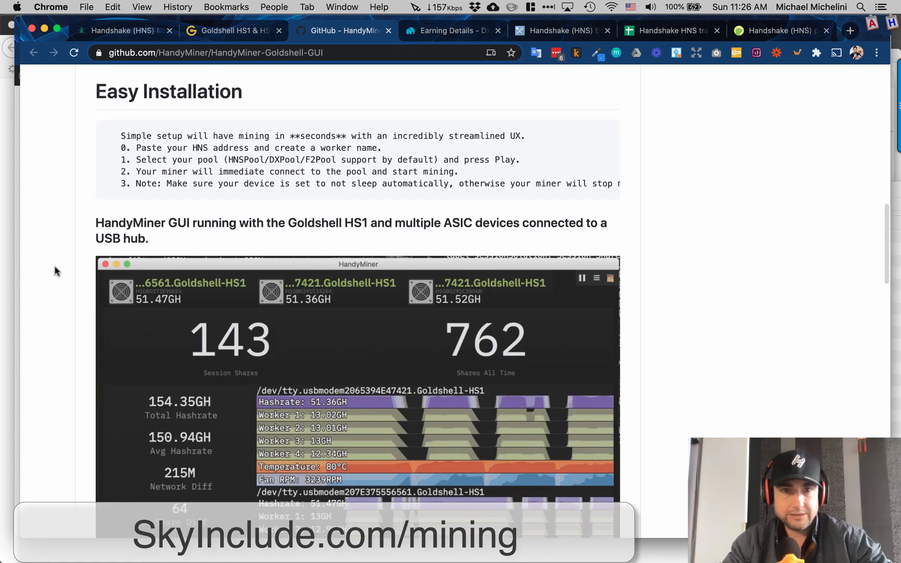
mouse_move(56, 271)
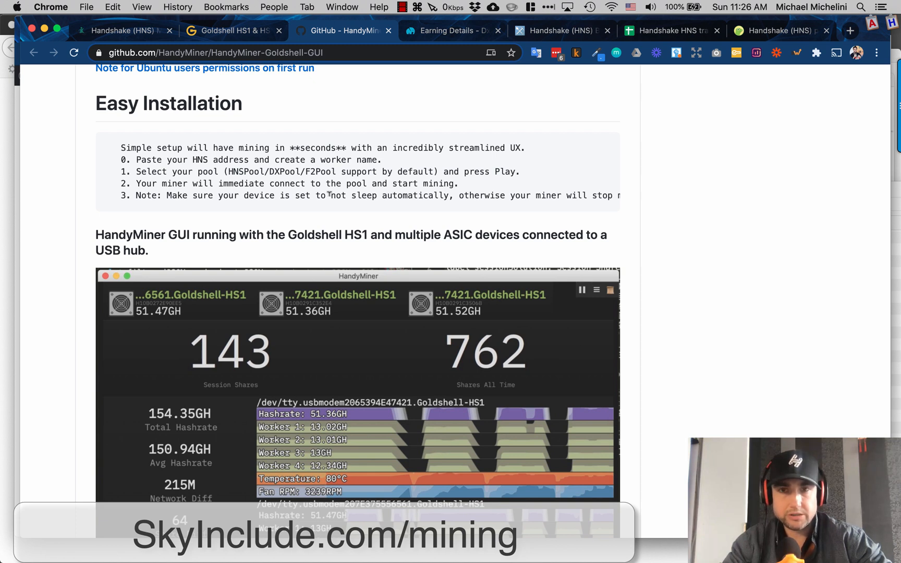
mouse_move(236, 218)
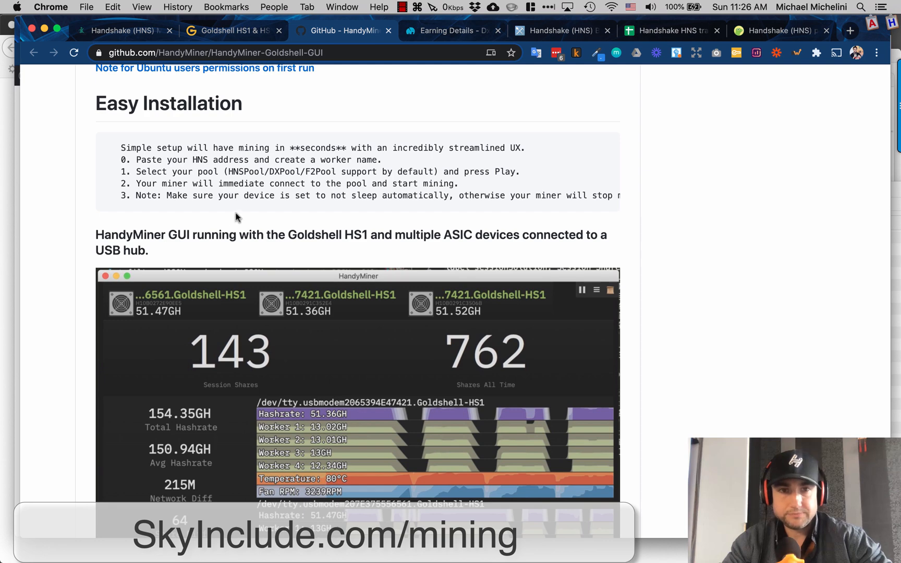
scroll(down, 3)
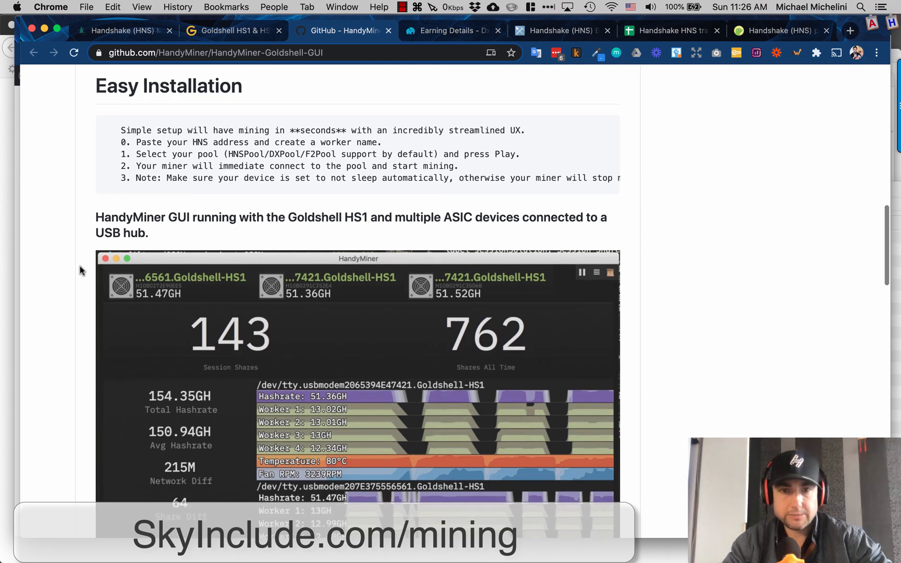
scroll(down, 3)
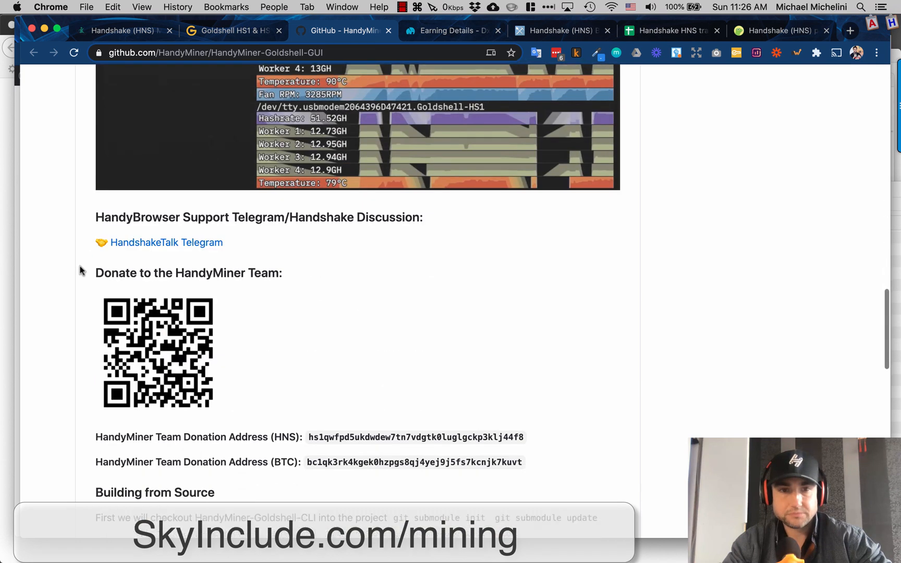
scroll(down, 3)
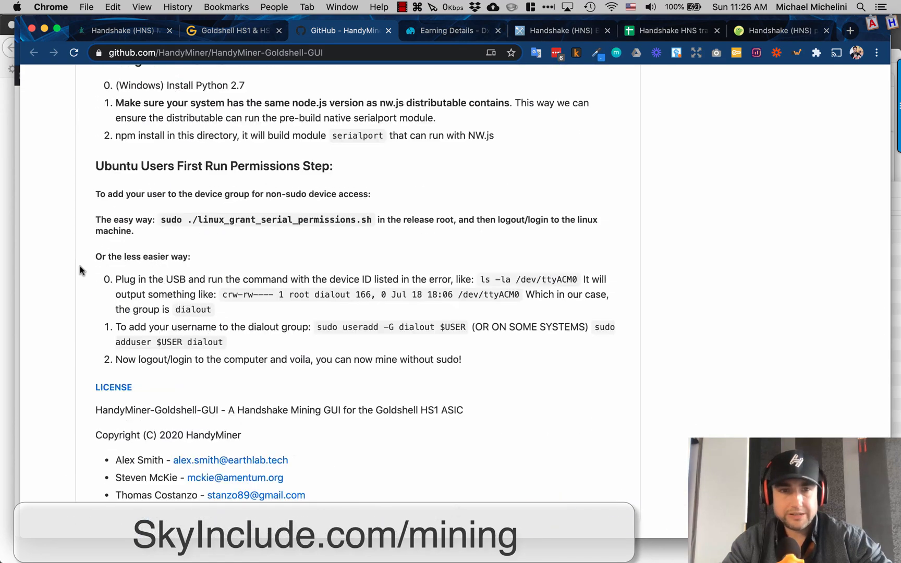
scroll(up, 3)
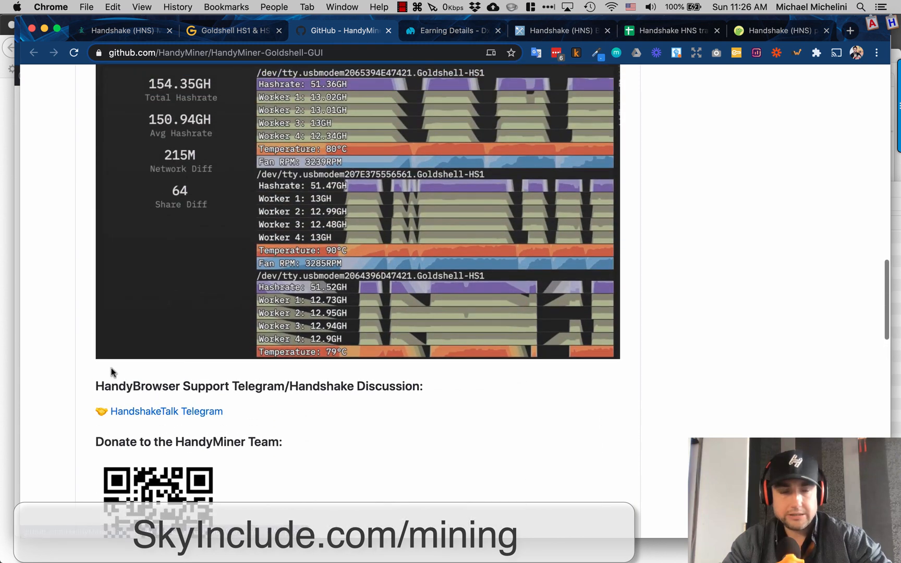
scroll(up, 3)
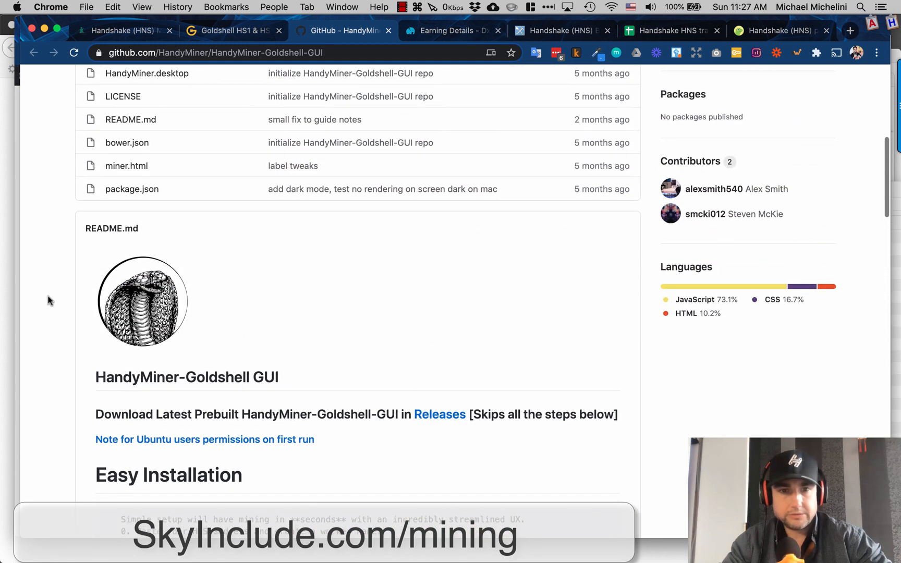
mouse_move(440, 414)
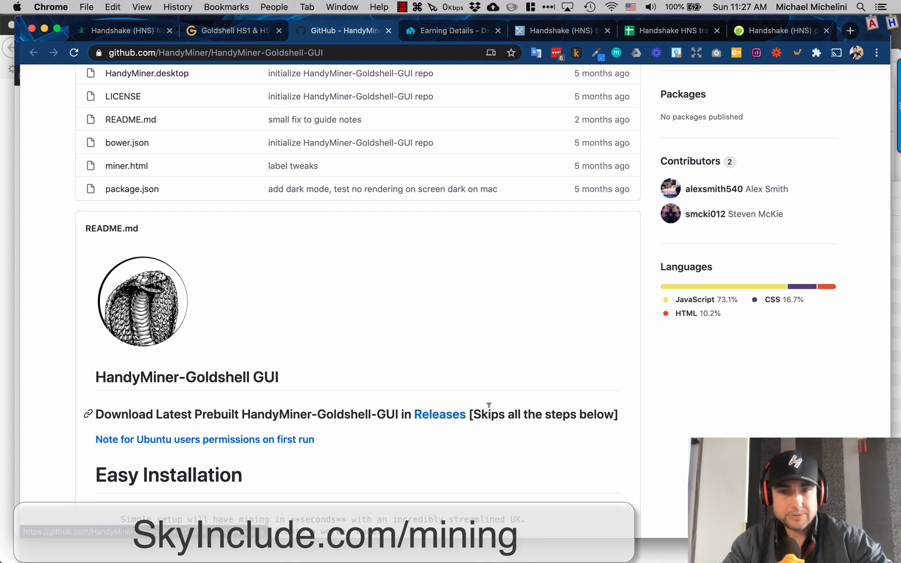
click(439, 415)
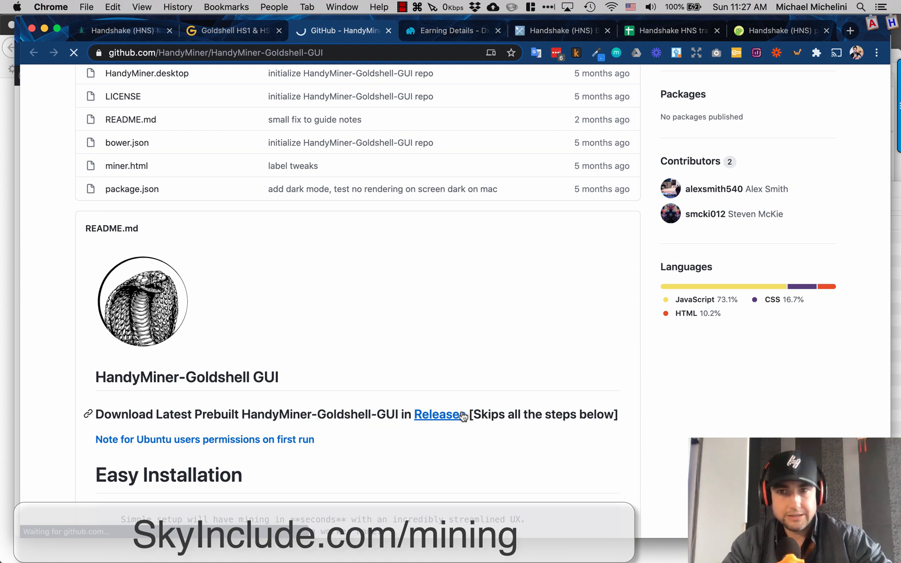
Step: Scroll the releases page past Windows to the Mac OSX Release 0.0.5 changelog
click(438, 414)
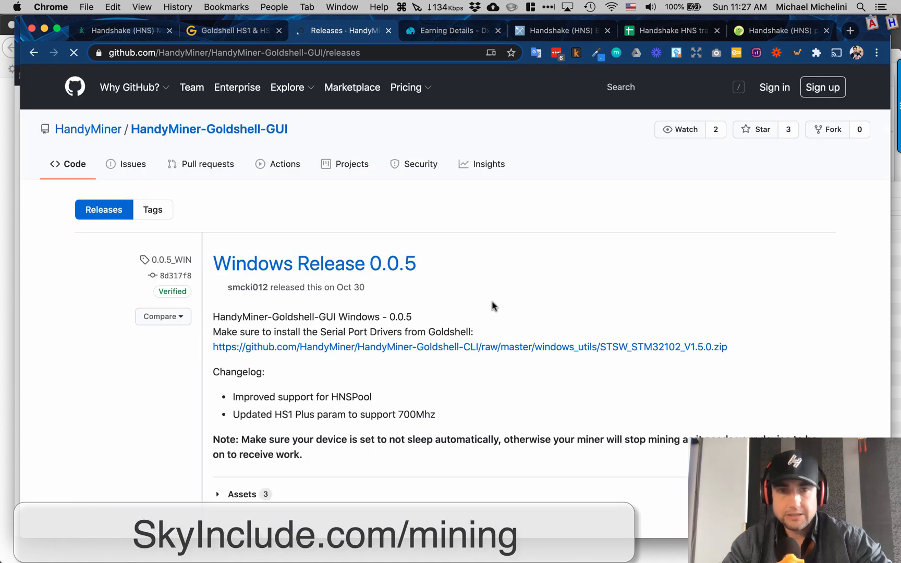
scroll(down, 3)
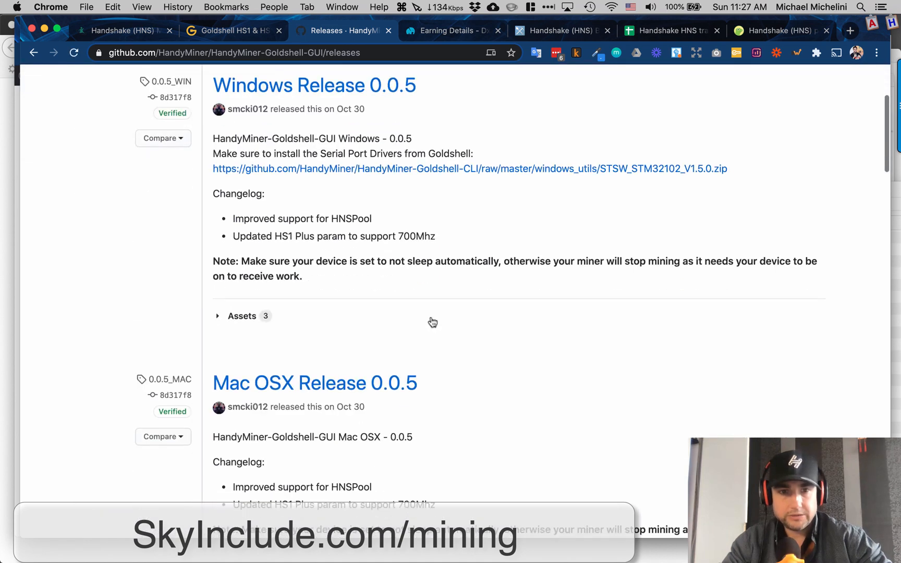
scroll(down, 3)
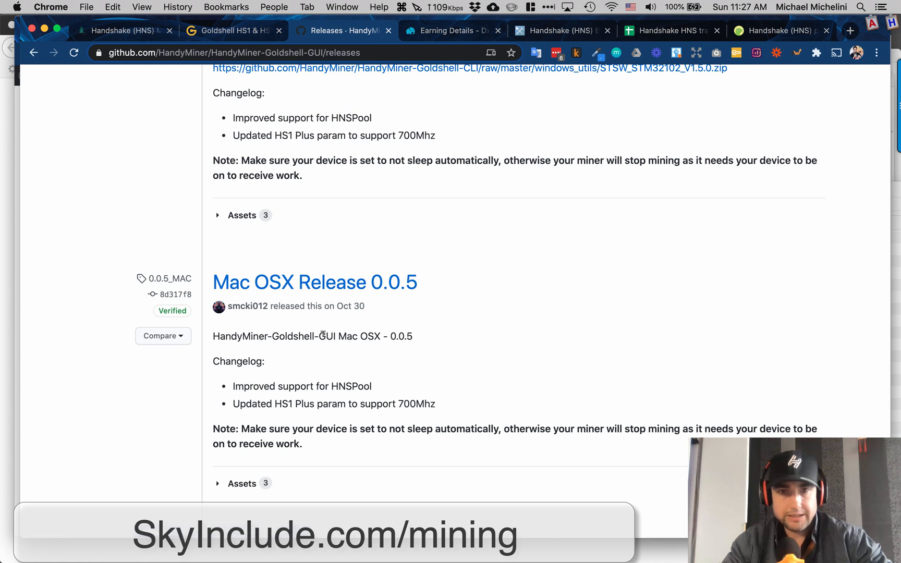
mouse_move(504, 336)
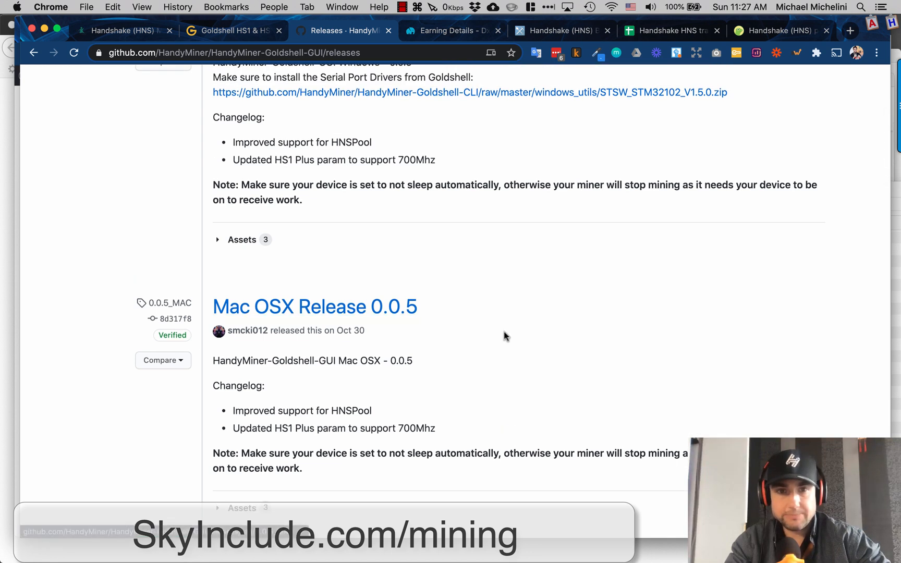
mouse_move(508, 306)
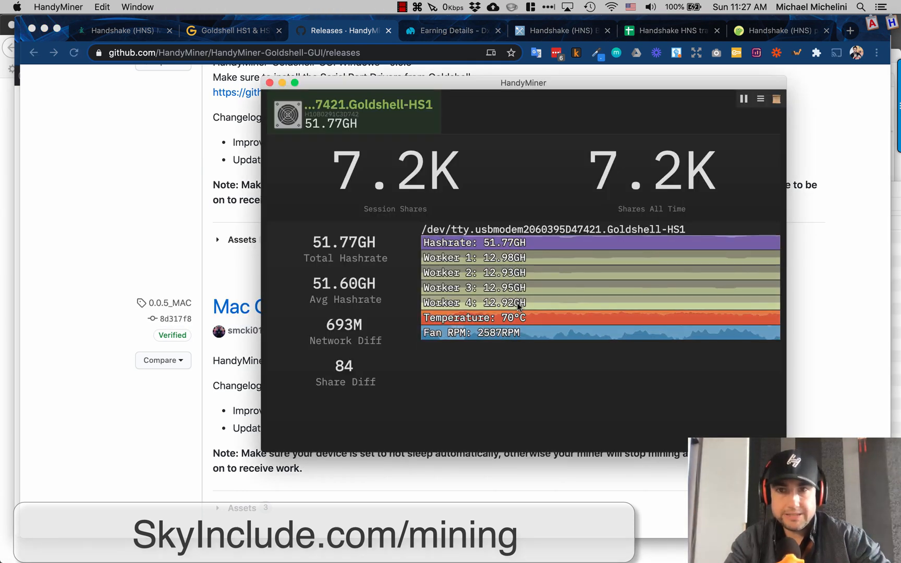
click(760, 99)
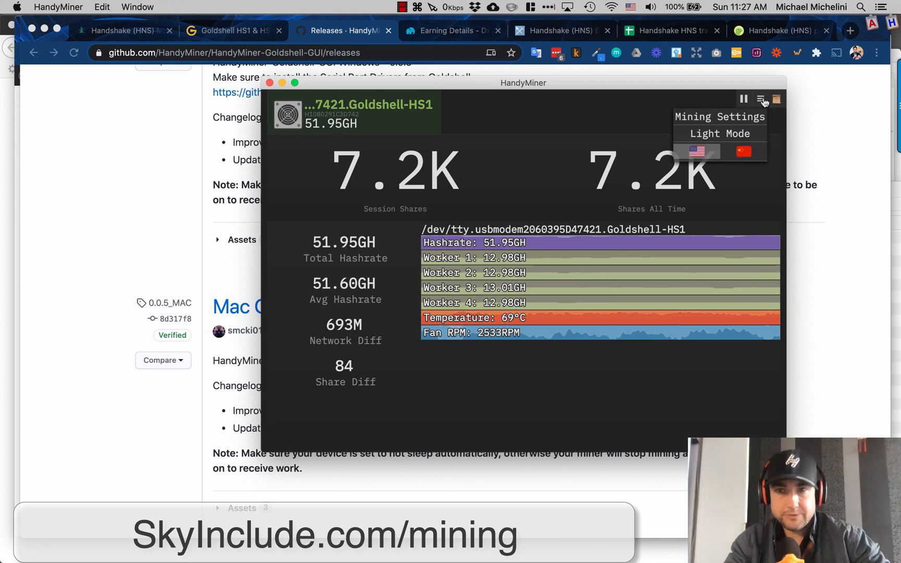
mouse_move(719, 133)
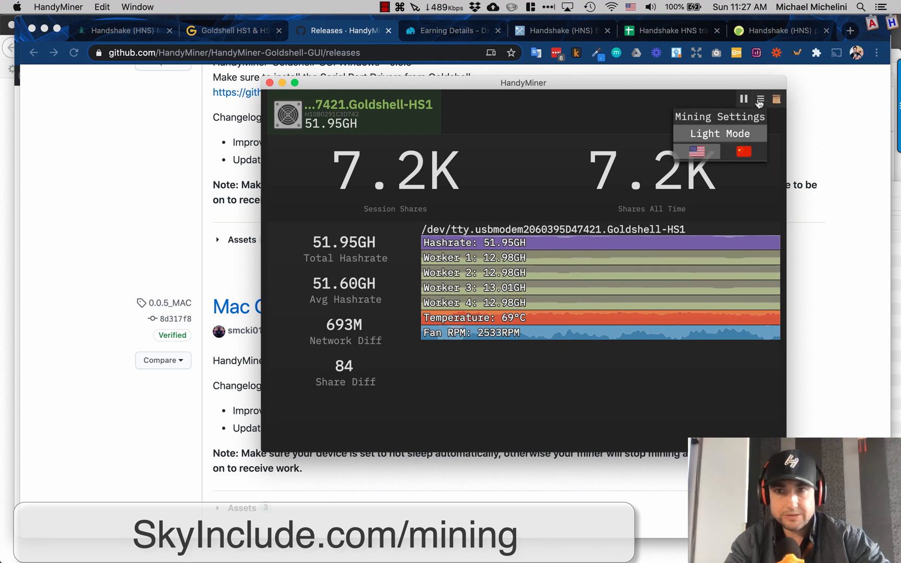
click(719, 133)
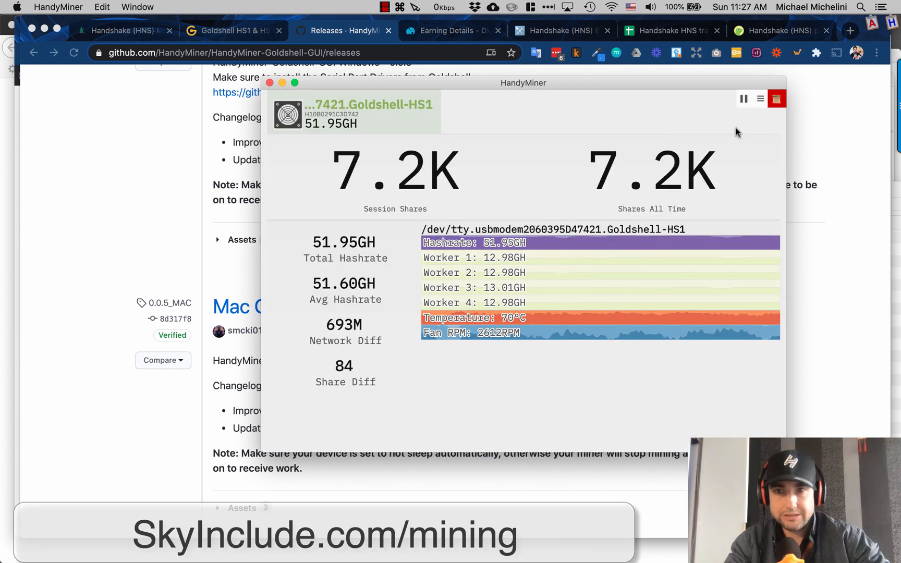
click(760, 98)
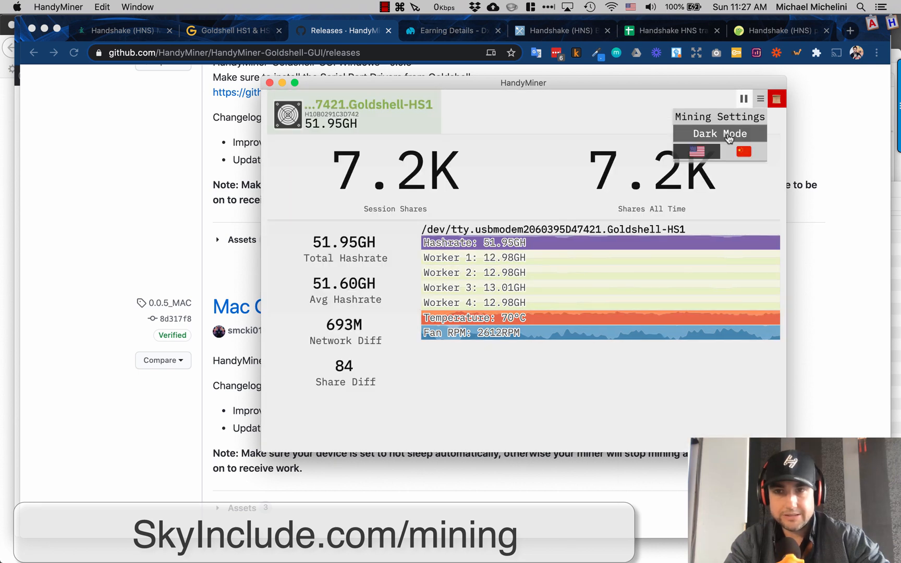
click(719, 133)
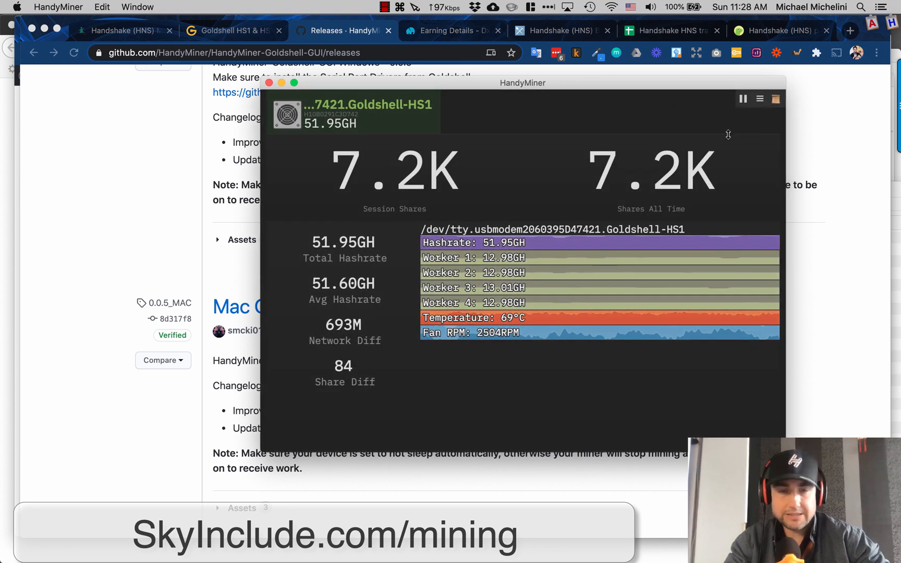
mouse_move(368, 125)
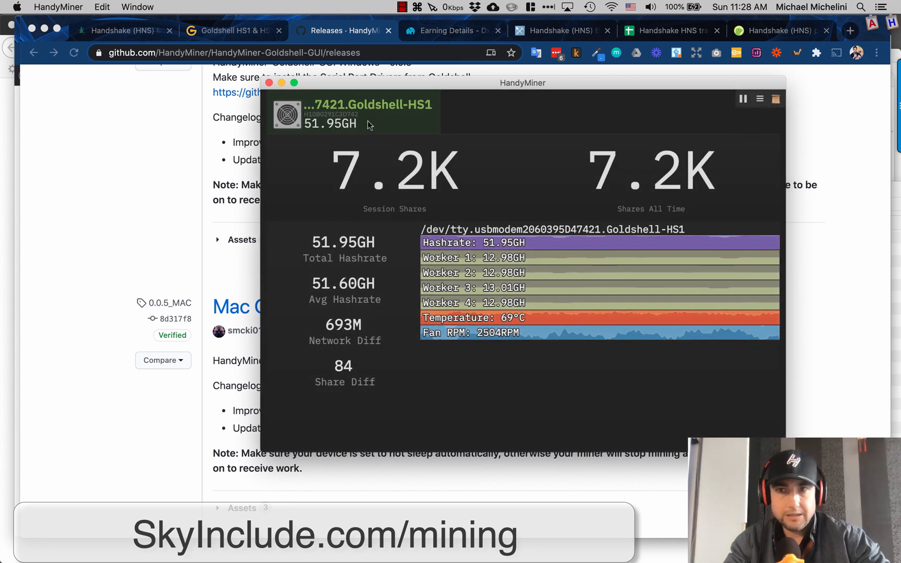
click(758, 99)
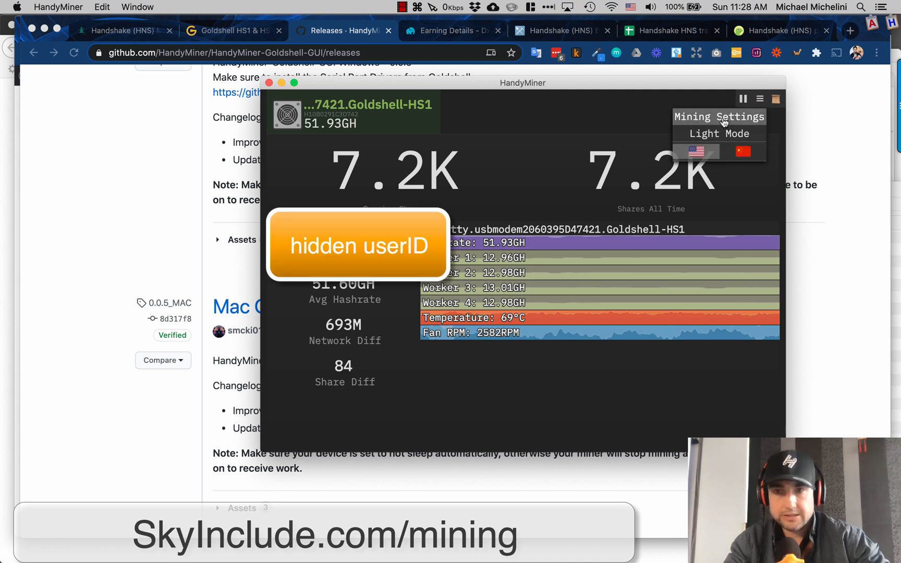
Step: Open HandyMiner's mining pool details, review the pool list, and keep DXPool selected
click(718, 117)
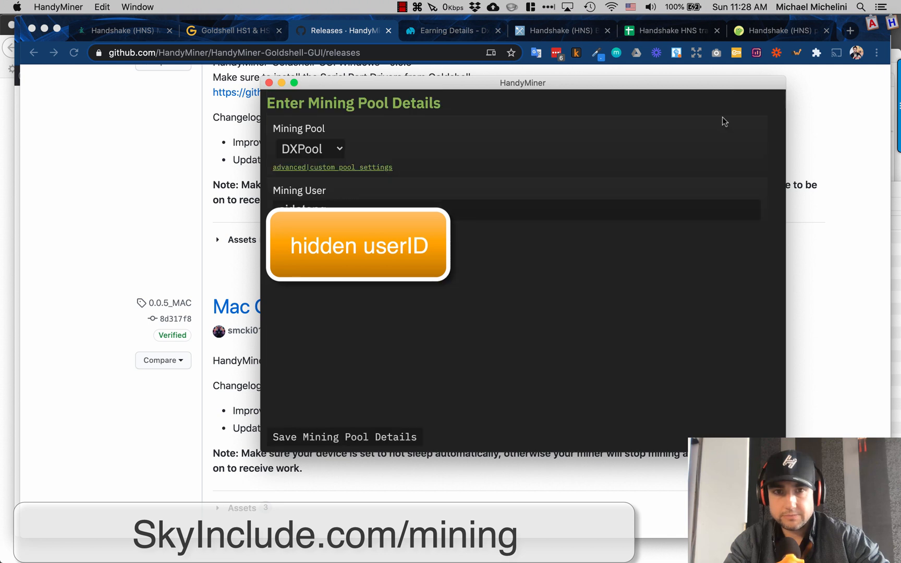
mouse_move(553, 282)
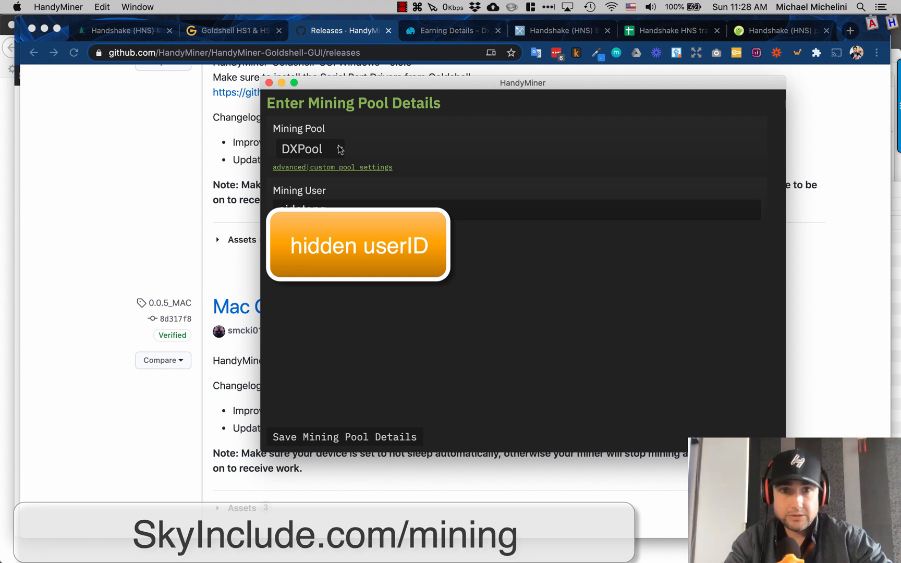
click(302, 148)
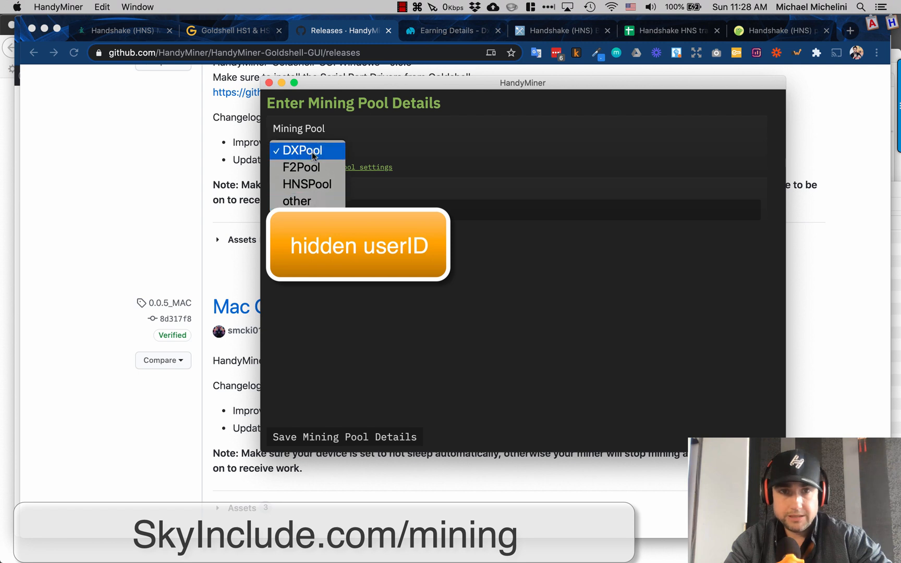
mouse_move(297, 200)
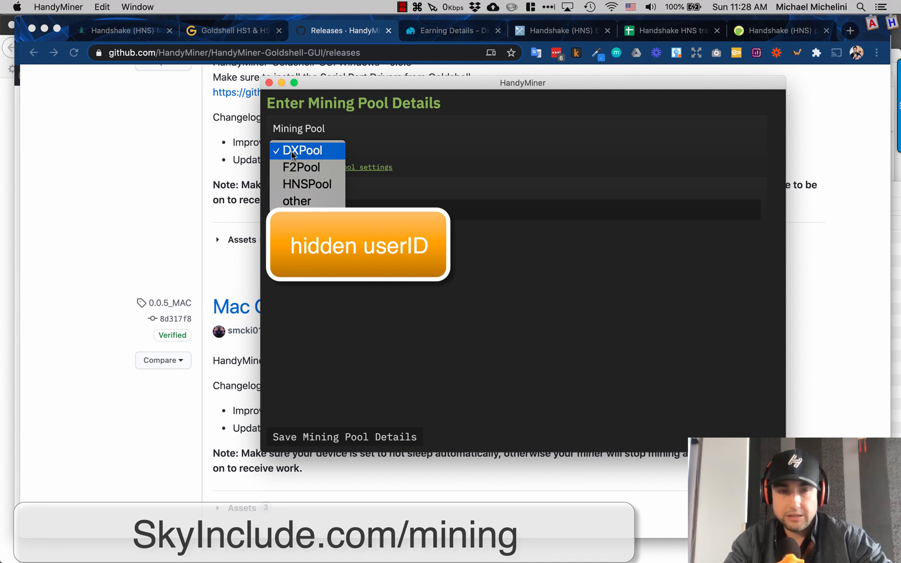
mouse_move(297, 153)
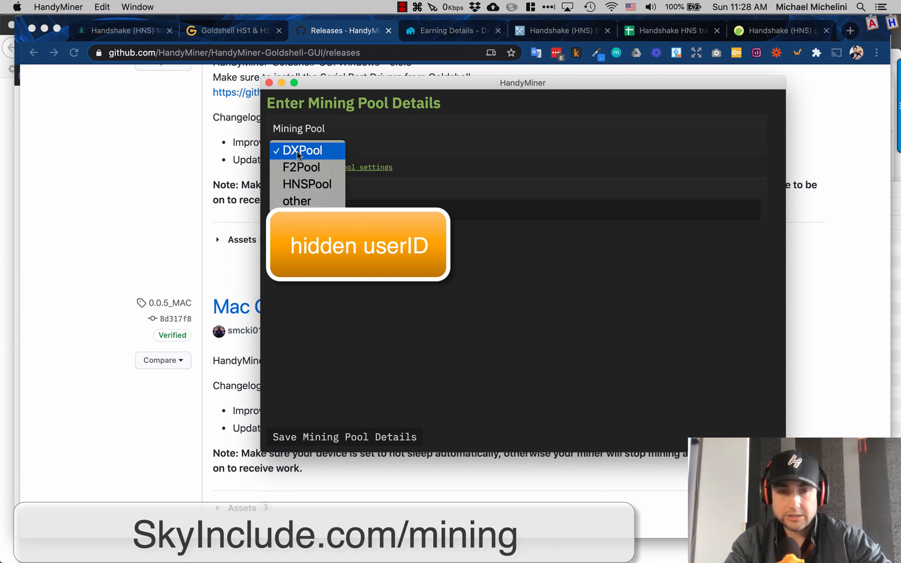
mouse_move(293, 156)
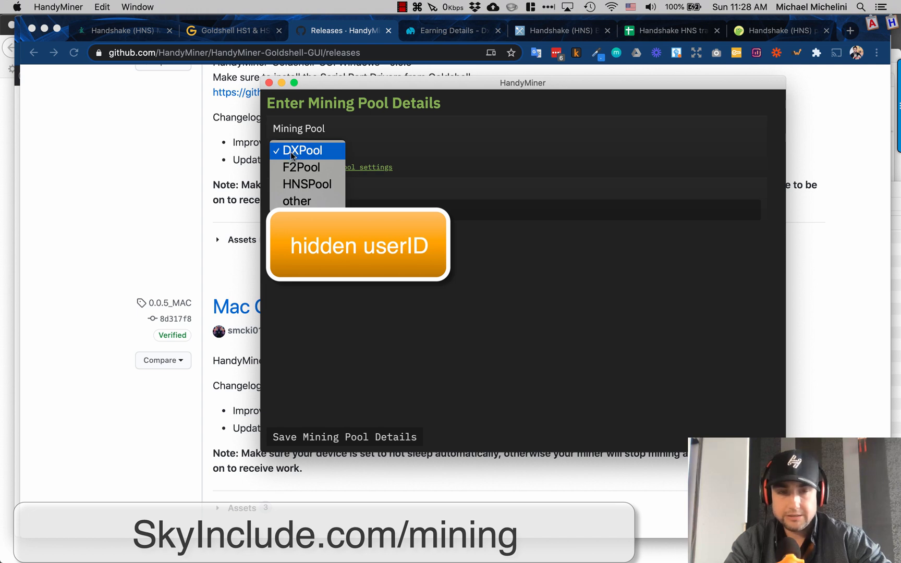
mouse_move(328, 157)
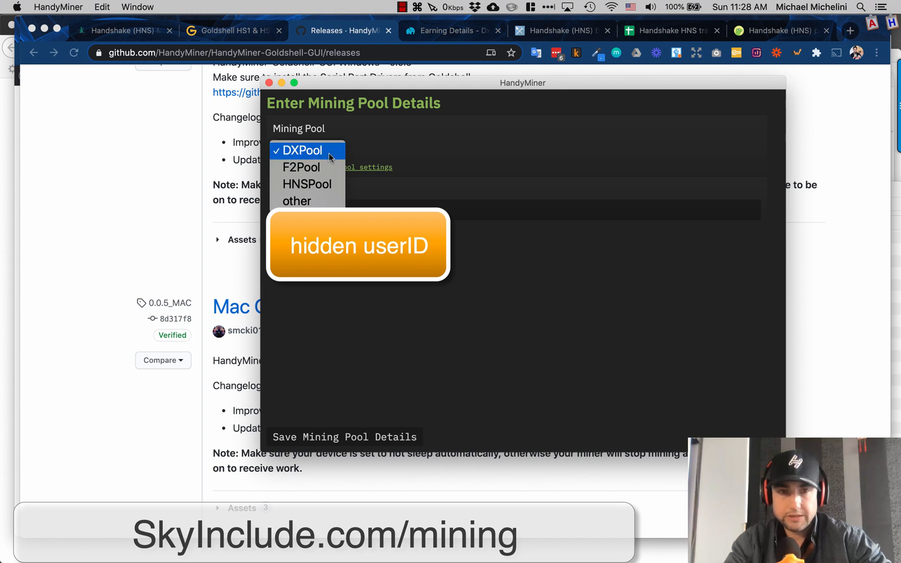
click(300, 150)
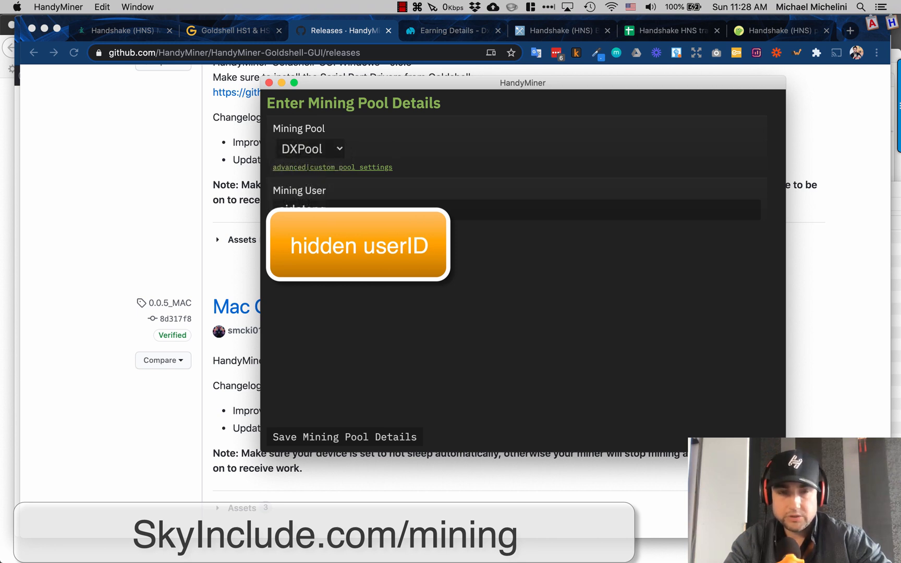
mouse_move(154, 206)
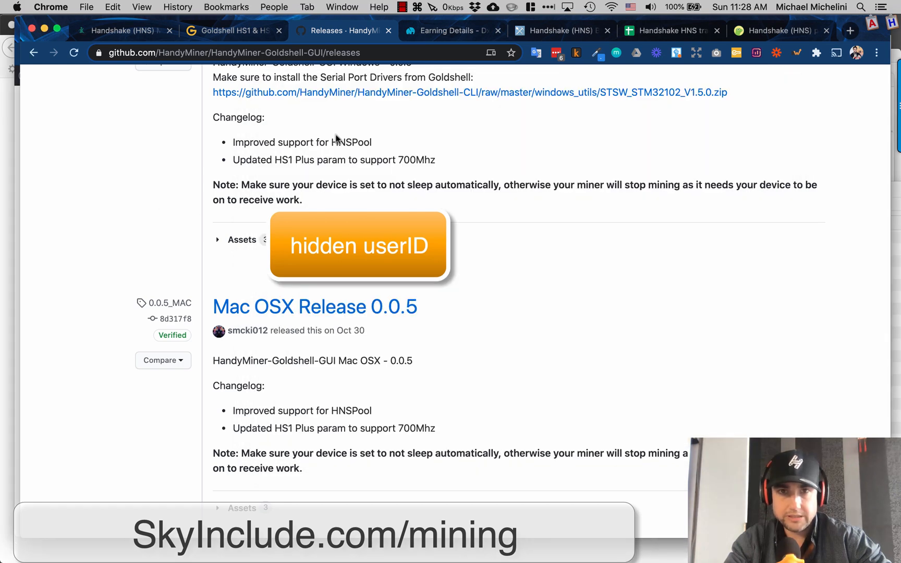
Step: Switch to the DxPool Earning Details tab showing 0.20117509 HNS current profits
click(451, 30)
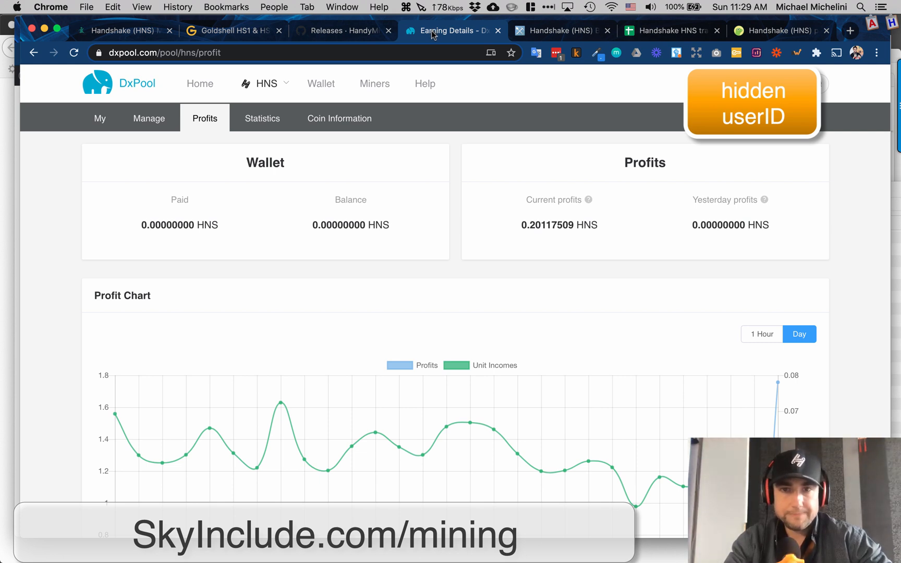
mouse_move(429, 148)
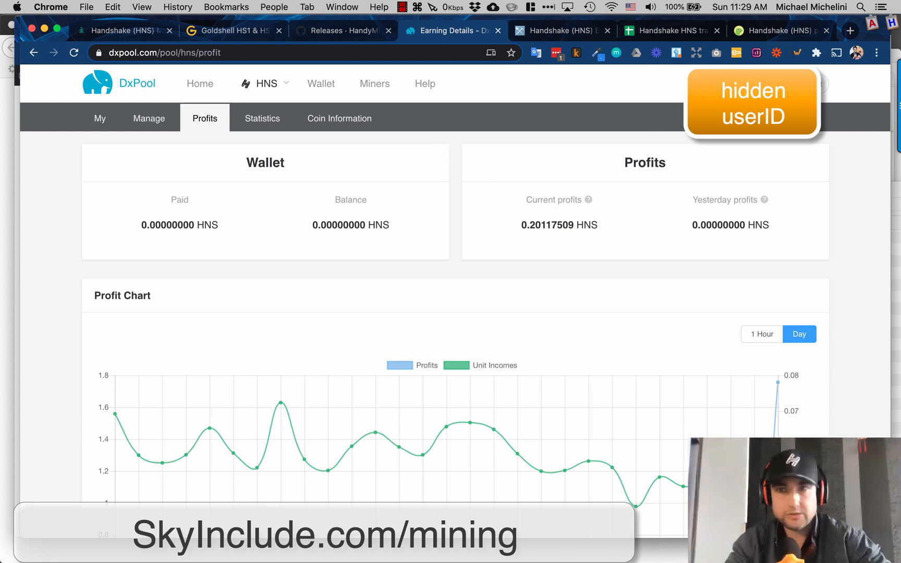
mouse_move(505, 125)
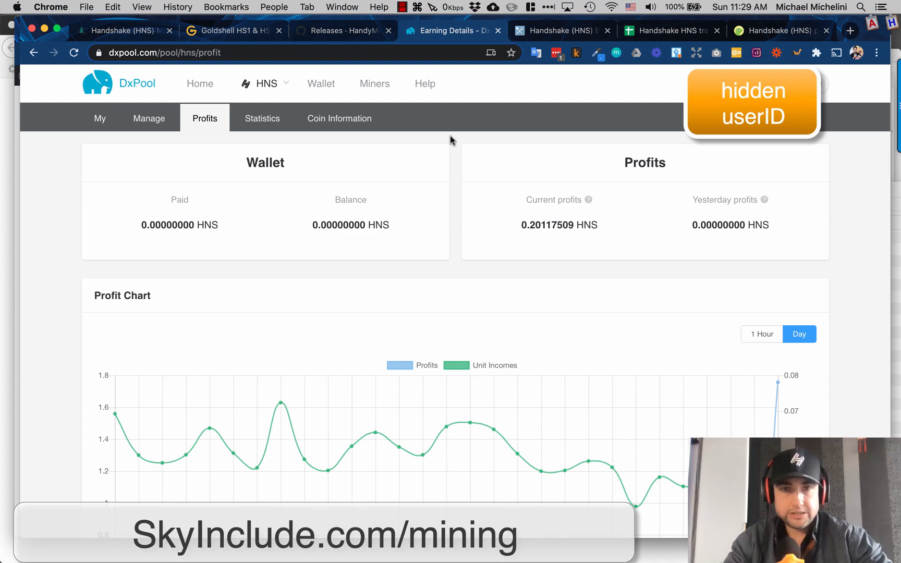
scroll(down, 3)
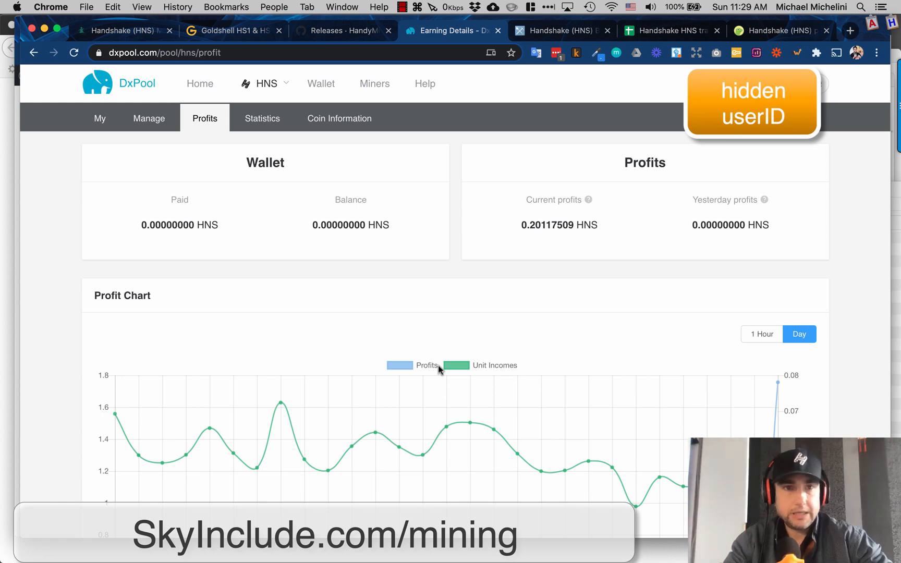
mouse_move(424, 263)
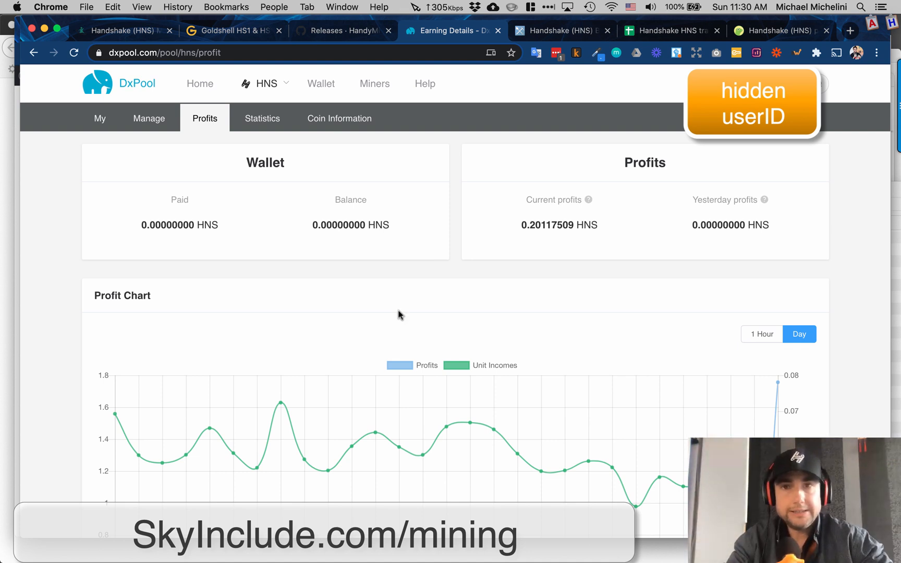
mouse_move(361, 272)
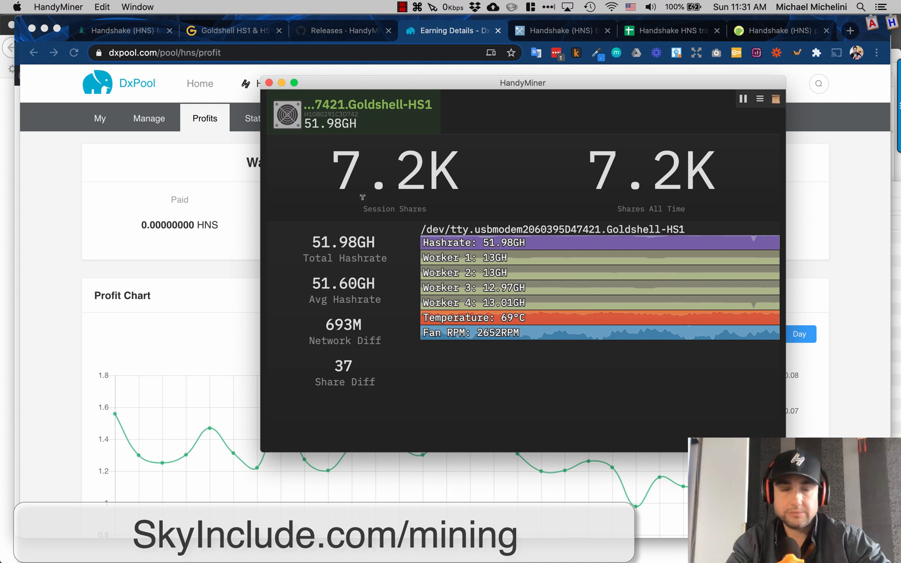
mouse_move(363, 203)
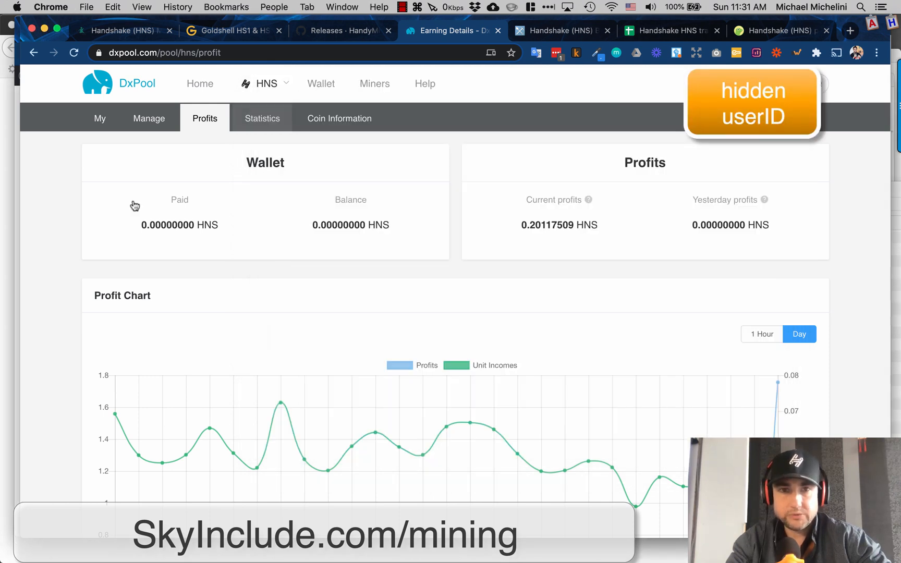
click(265, 83)
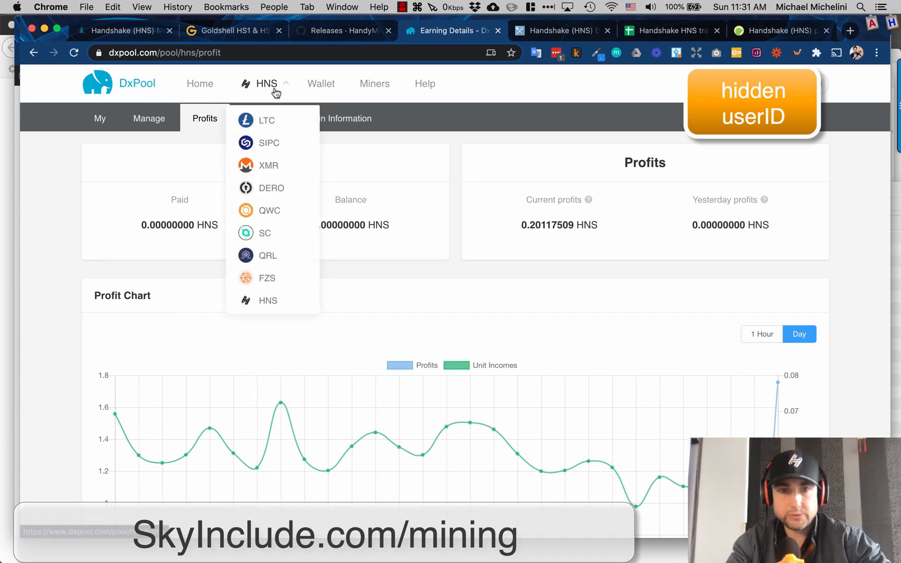
mouse_move(261, 312)
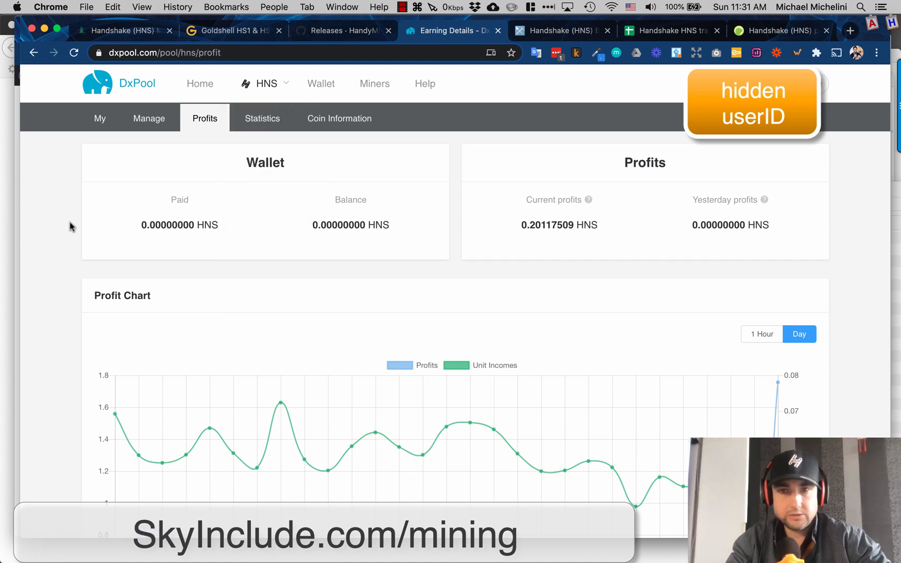
mouse_move(499, 274)
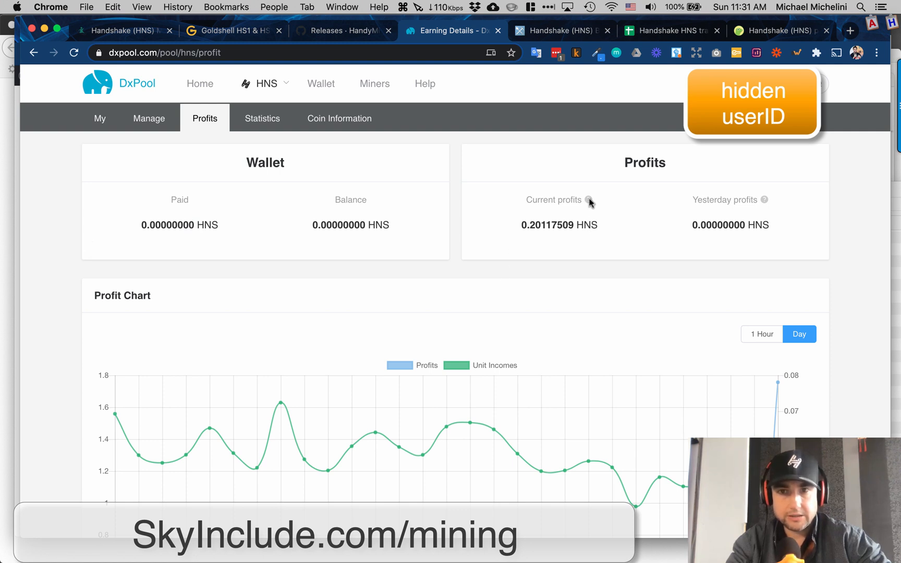
mouse_move(588, 199)
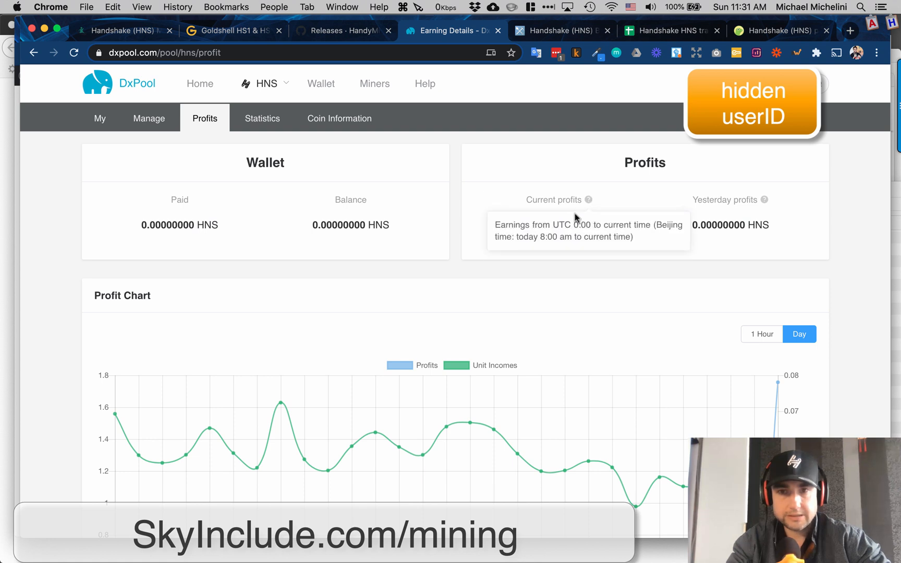
mouse_move(528, 229)
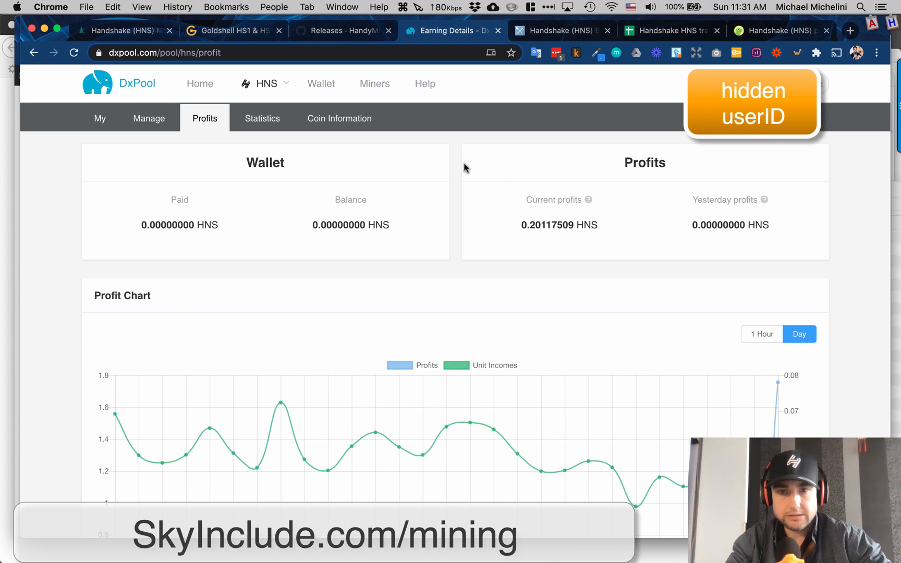
mouse_move(776, 390)
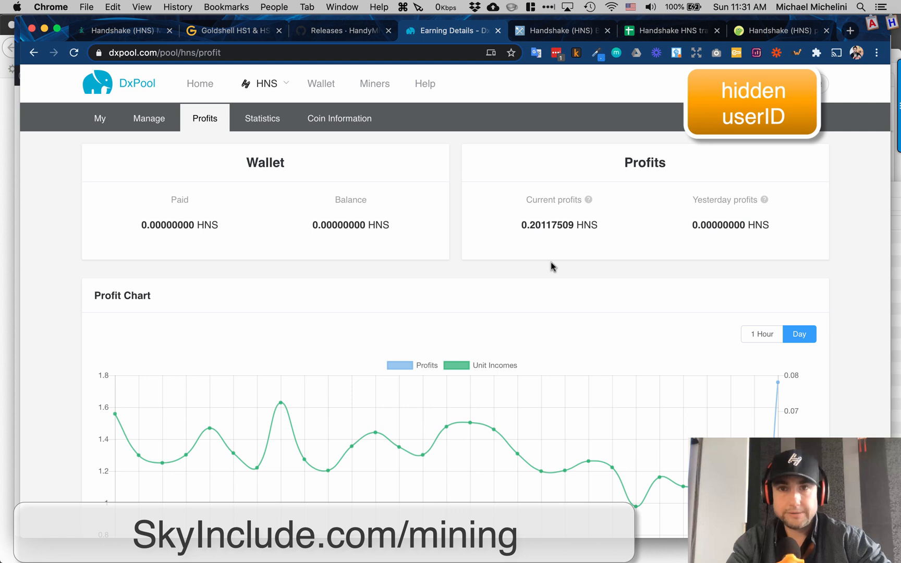
mouse_move(253, 257)
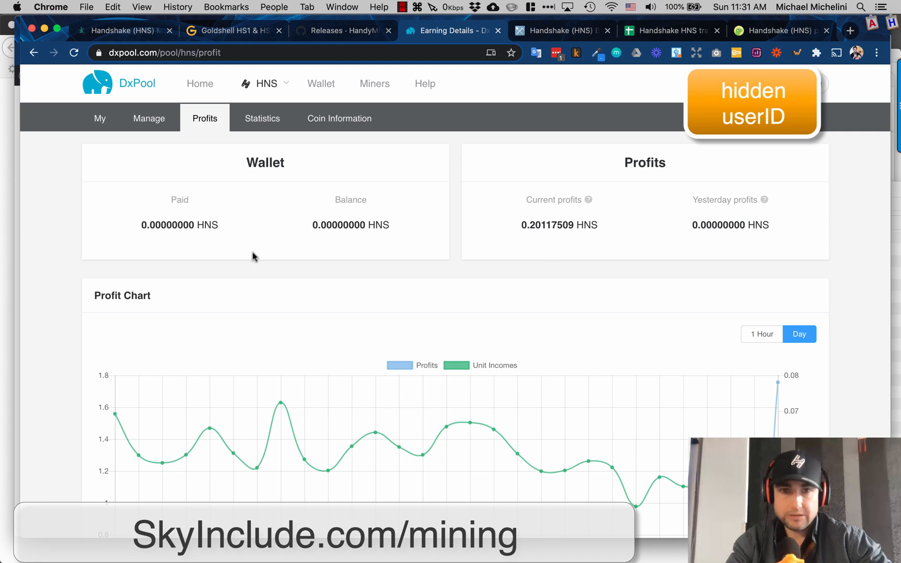
mouse_move(272, 218)
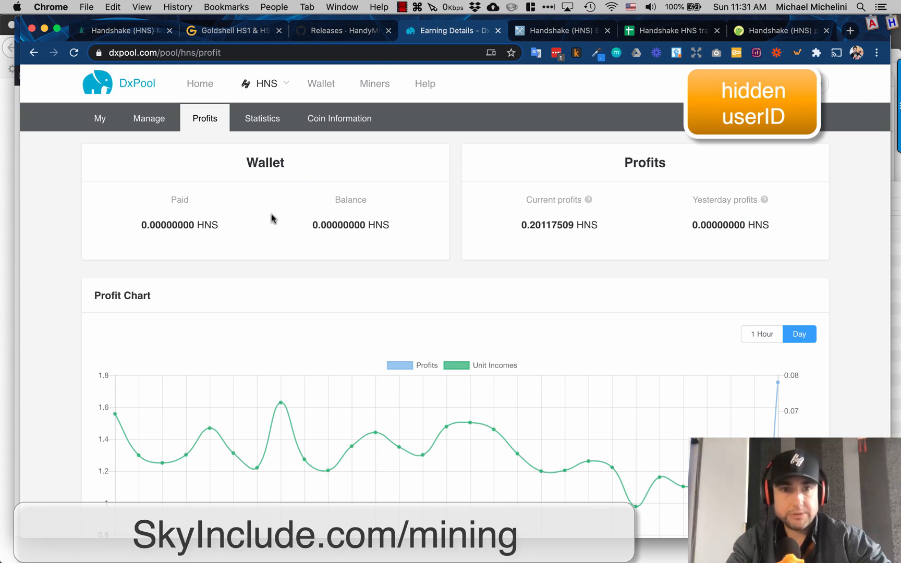
mouse_move(683, 220)
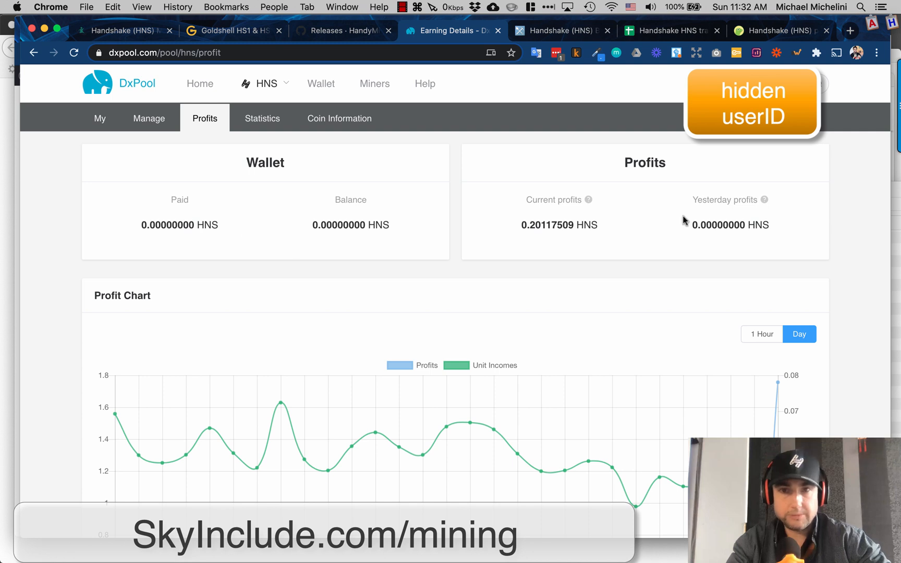
mouse_move(275, 219)
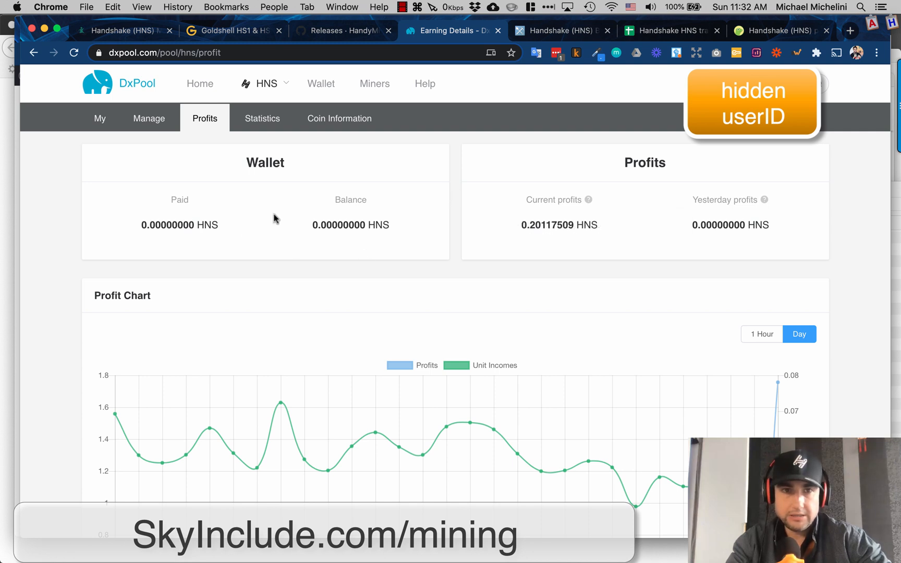
mouse_move(395, 308)
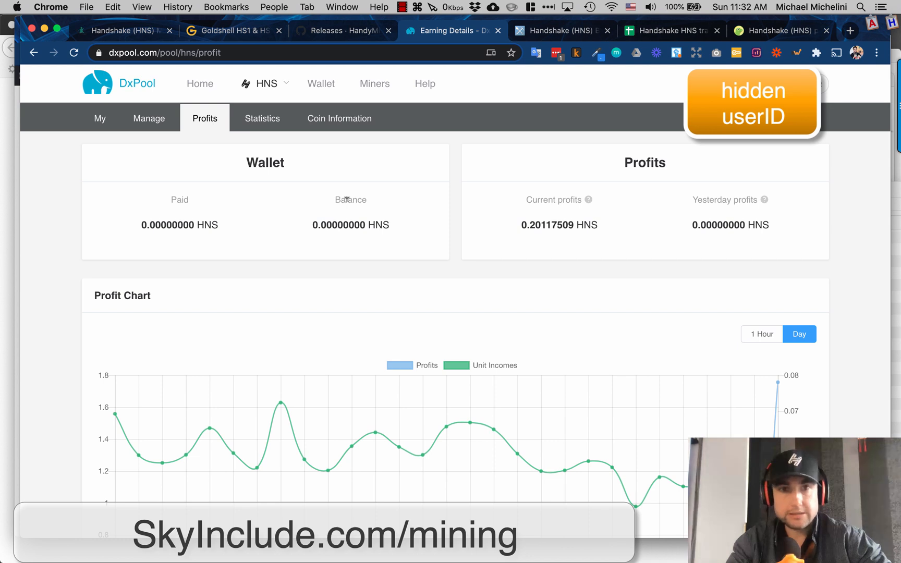
mouse_move(315, 160)
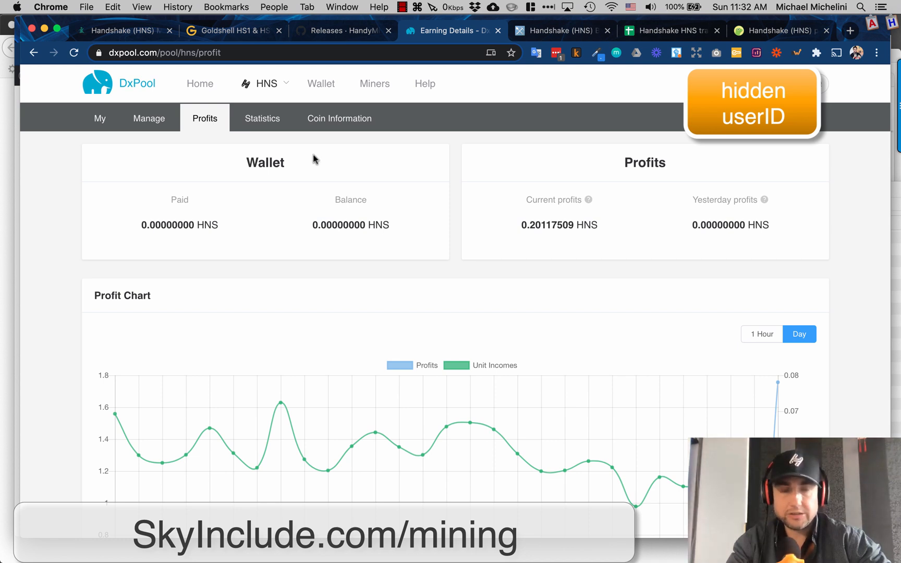
click(265, 83)
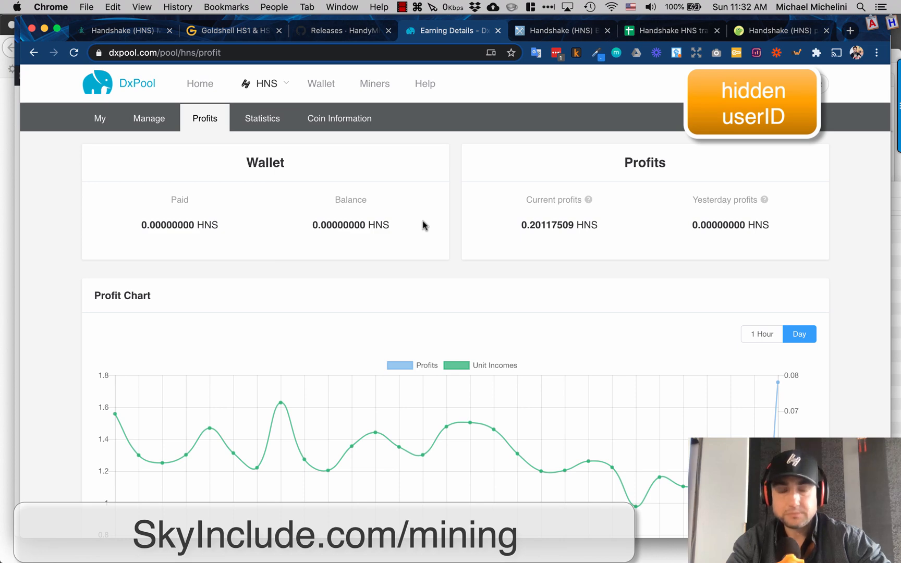
mouse_move(431, 265)
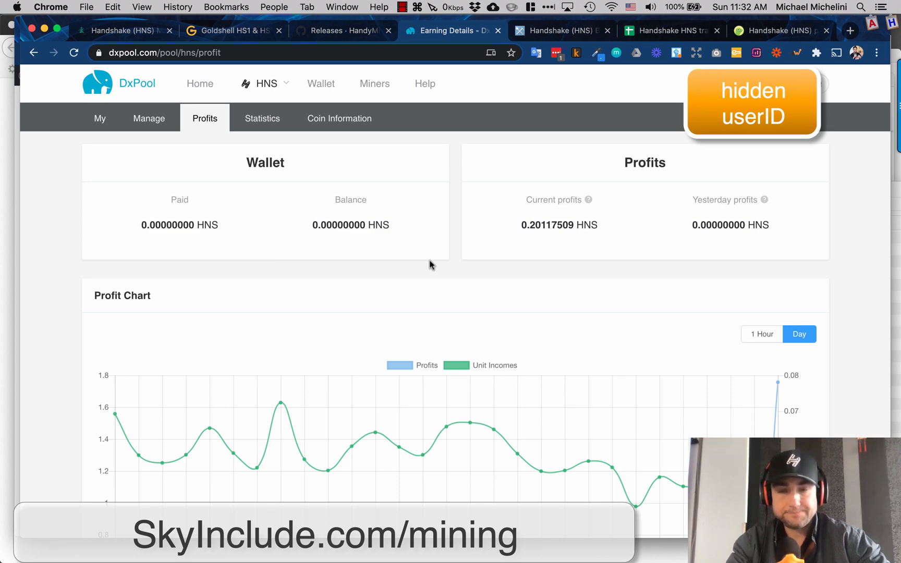
scroll(down, 3)
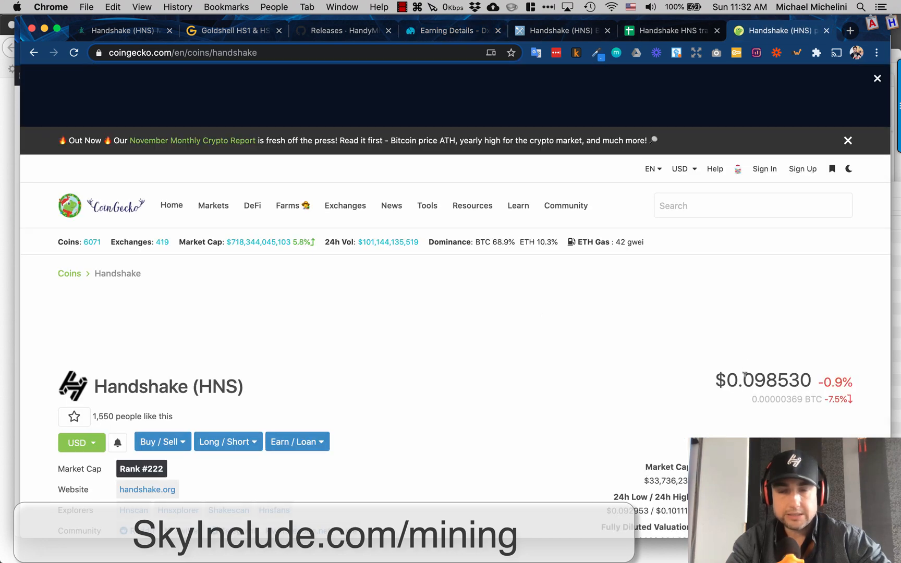
mouse_move(597, 344)
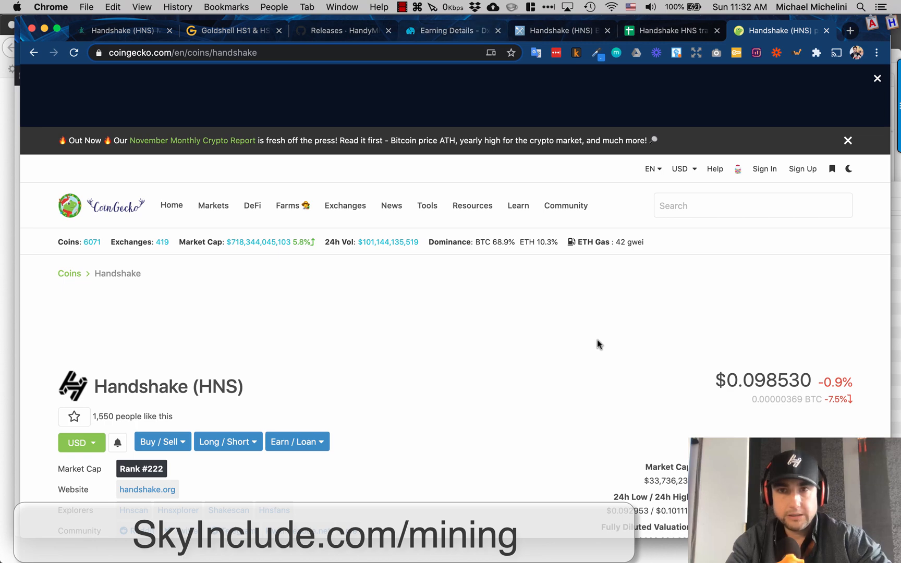
Step: Switch to the Google Sheets Handshake HNS mining tracker with its 12/26 rows
click(666, 30)
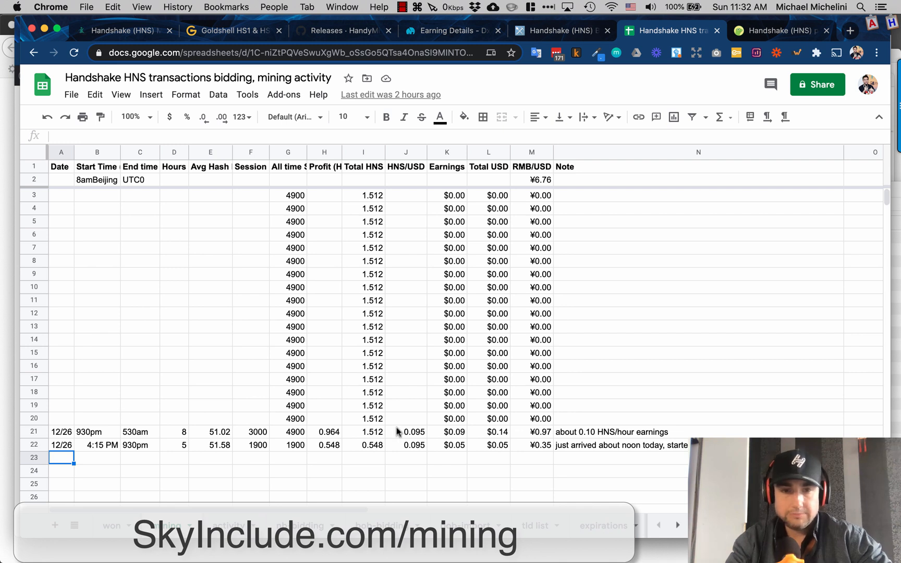
mouse_move(216, 432)
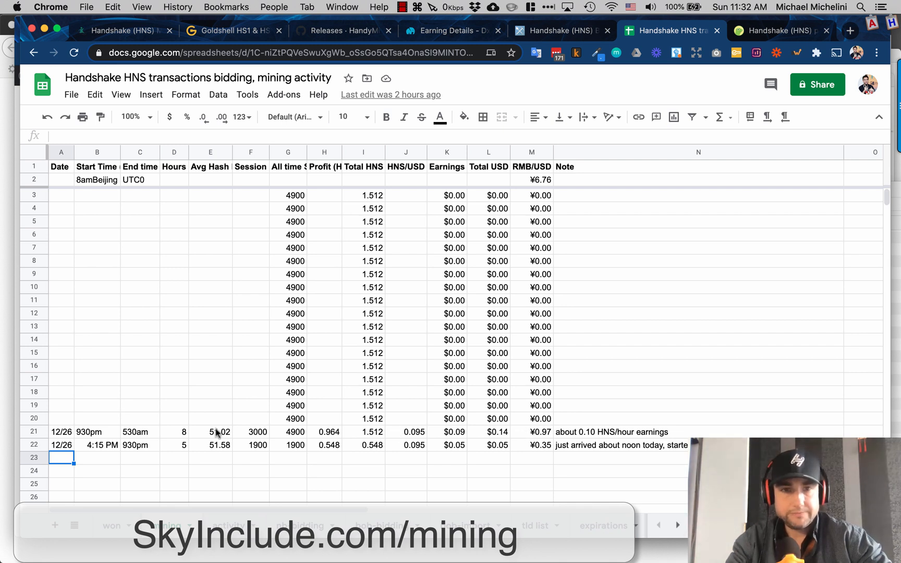
mouse_move(115, 436)
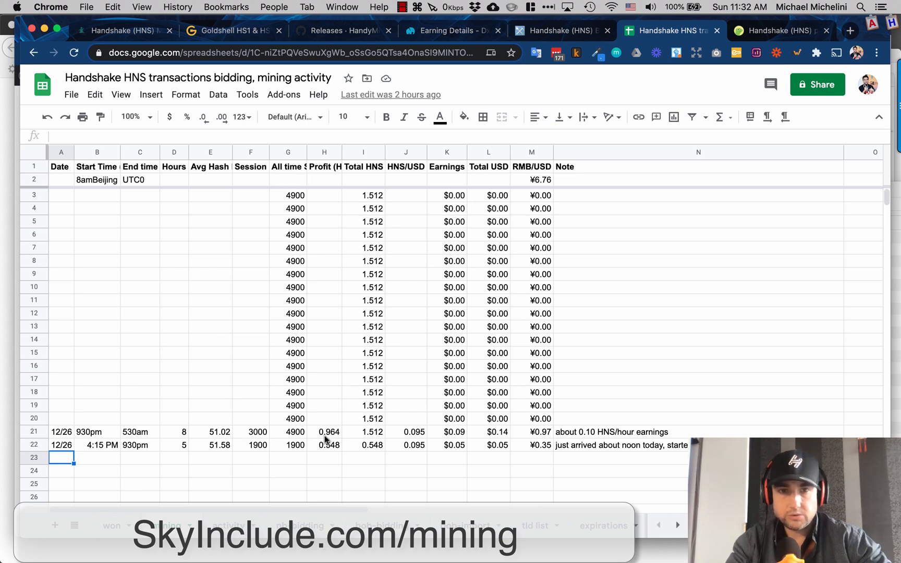
Step: Inspect row 21's Profit, Total HNS, HNS/USD and Total USD formulas, then return to SkyInclude
click(324, 431)
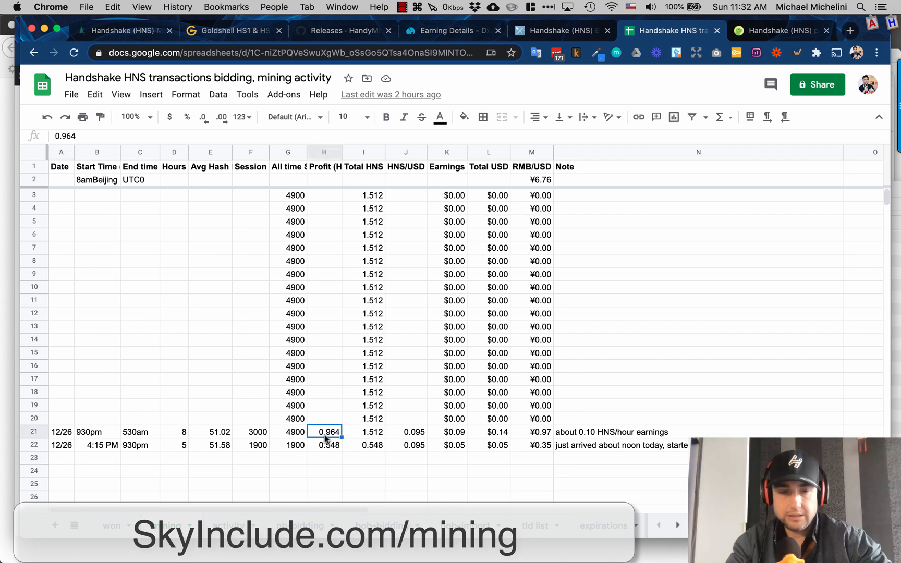
click(363, 431)
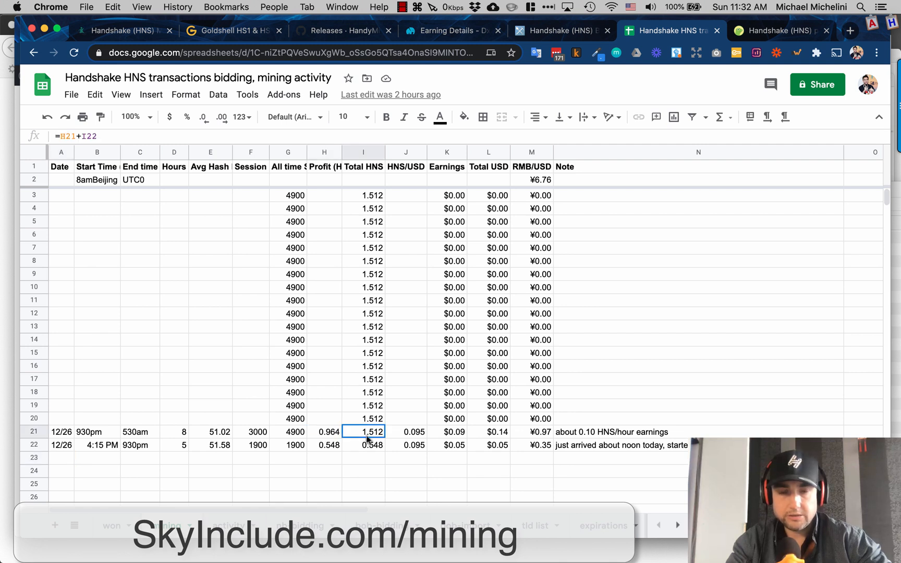
click(405, 432)
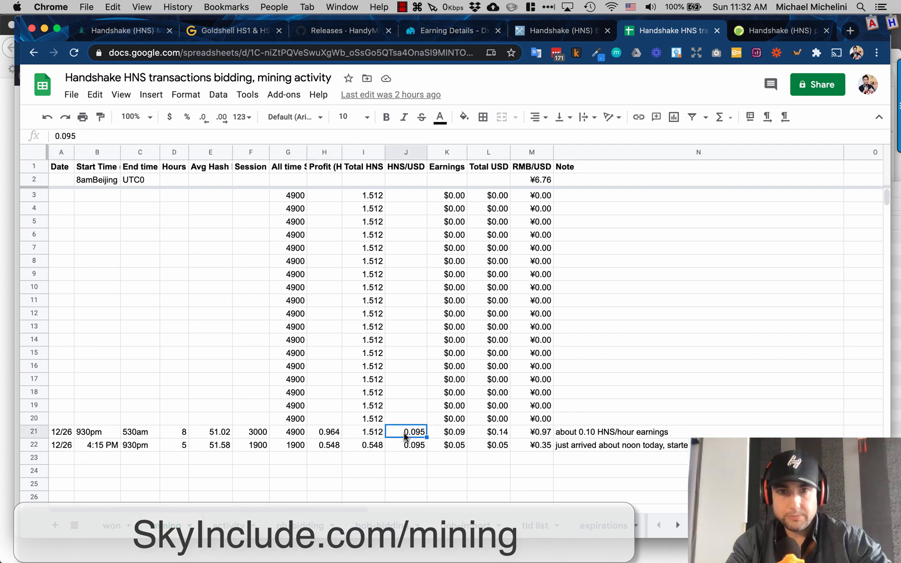
mouse_move(454, 431)
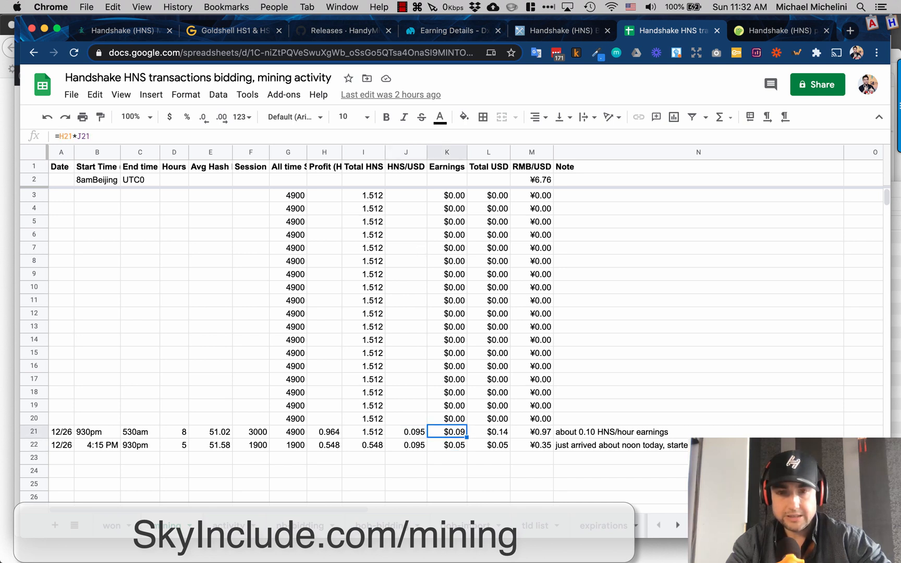
click(488, 432)
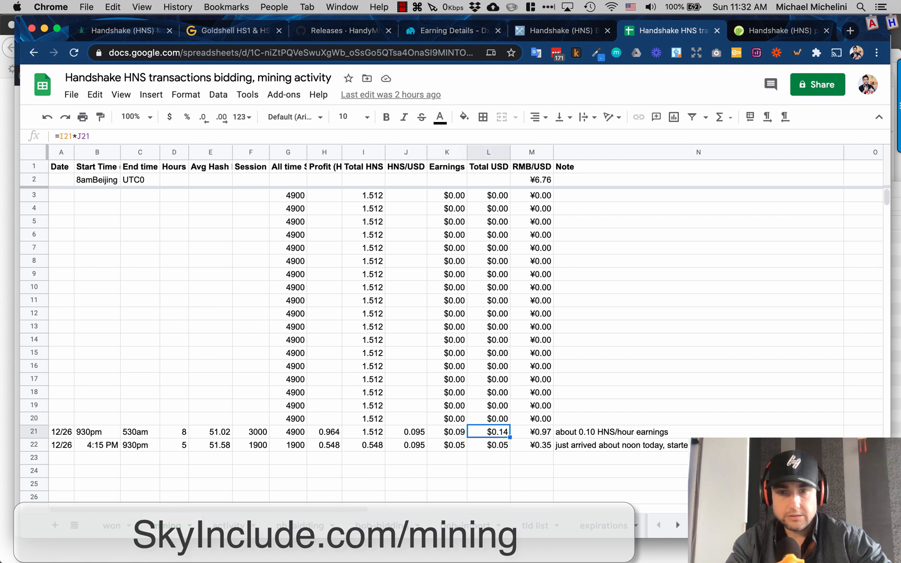
mouse_move(454, 450)
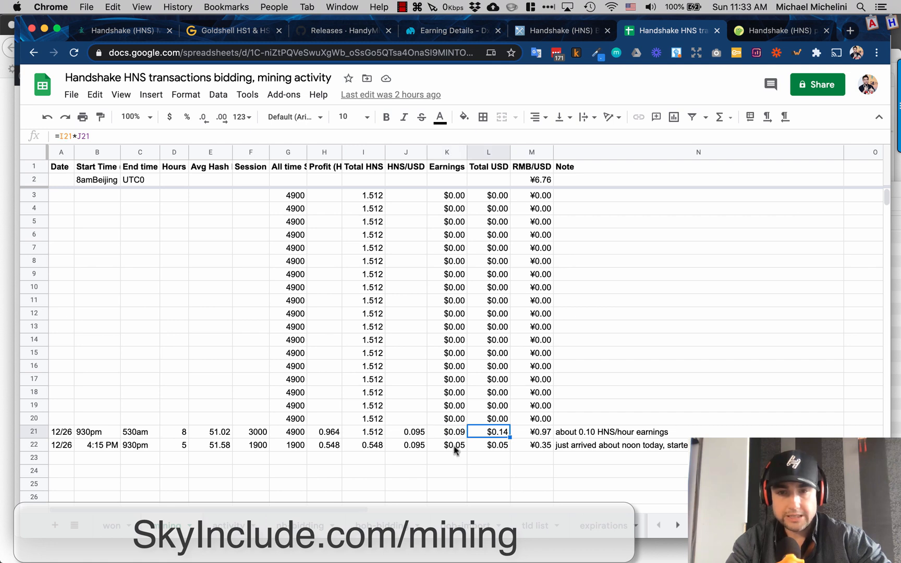
click(531, 432)
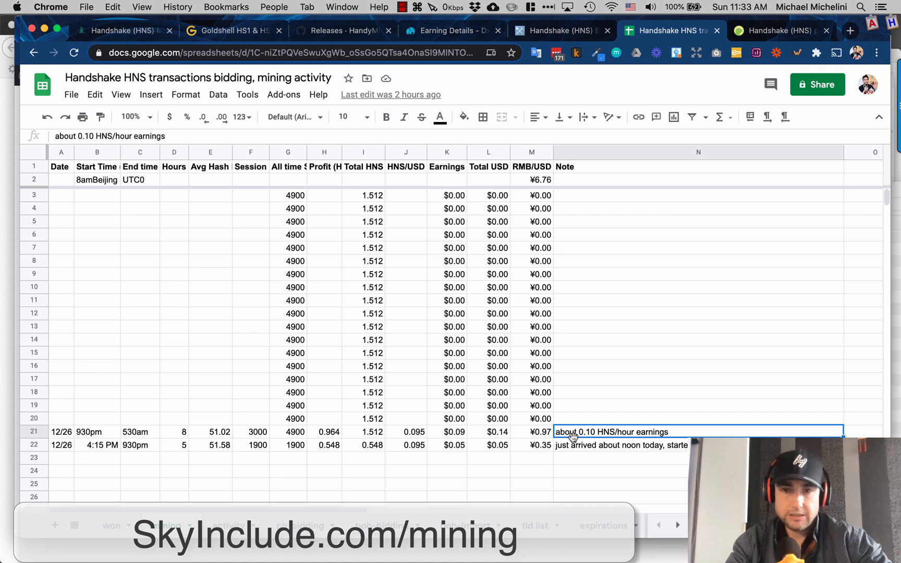
mouse_move(511, 430)
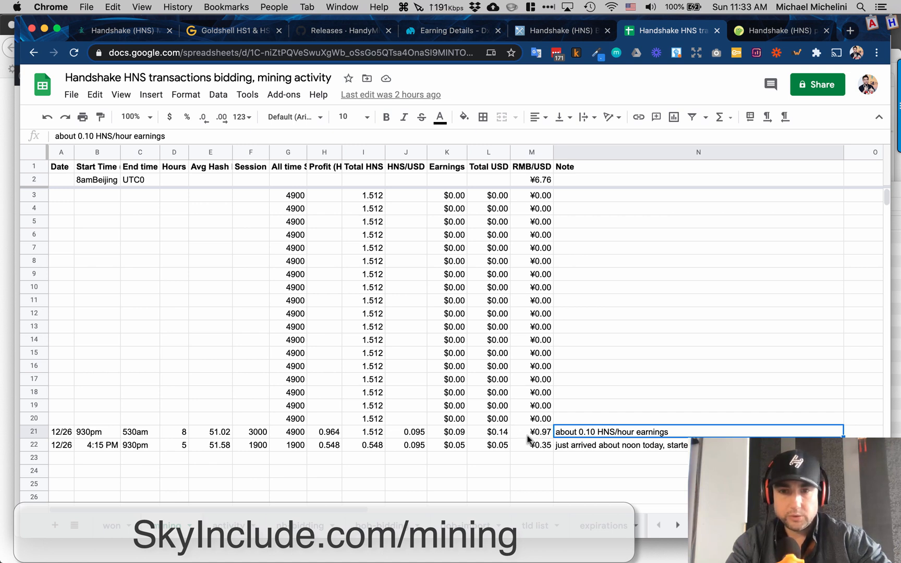
click(488, 432)
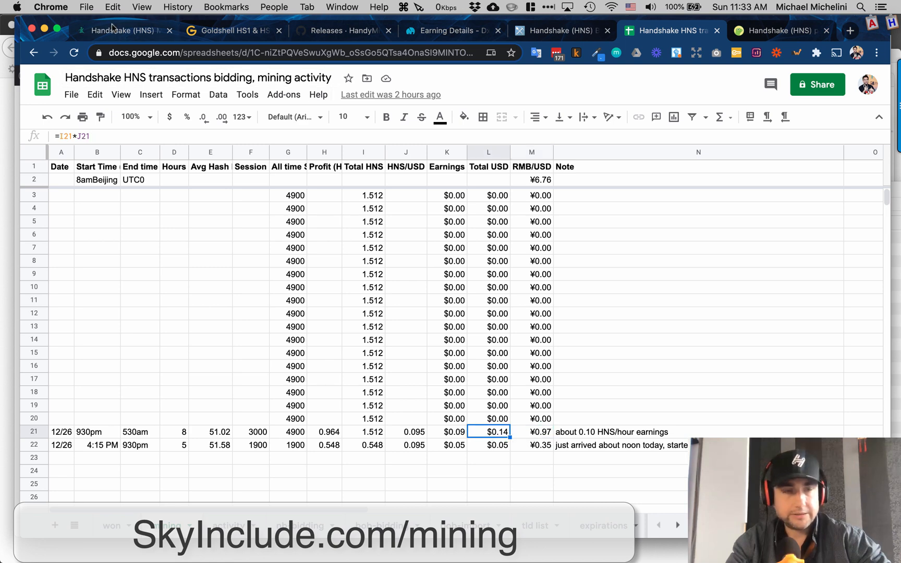
click(120, 29)
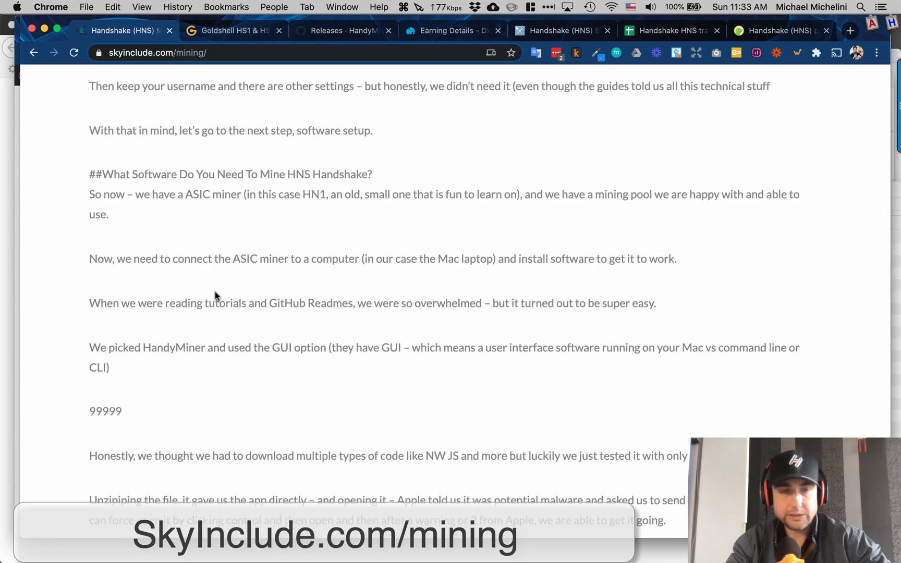
Step: Scroll the SkyInclude article to 'How much can you earn?': 1.5 HNS per 12 hours, ~30 cents daily
scroll(down, 3)
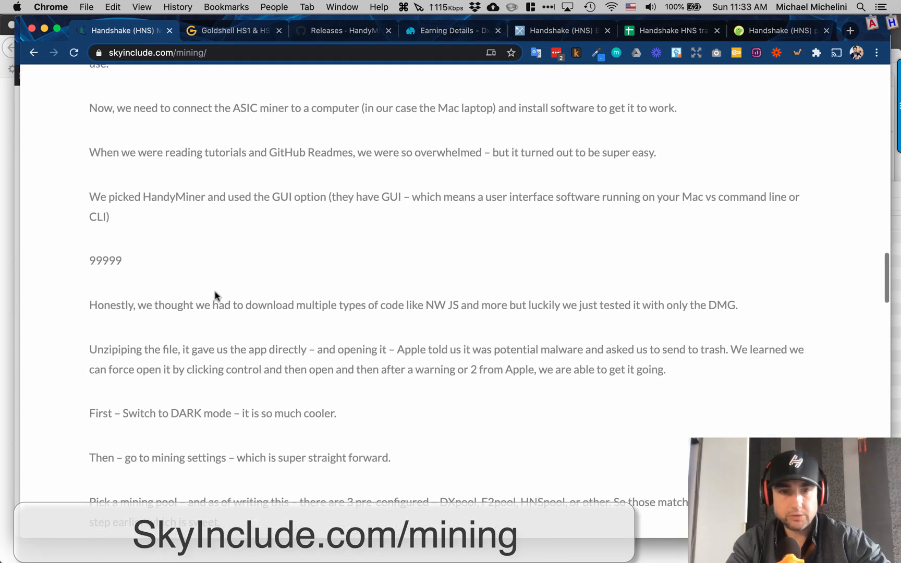
scroll(down, 3)
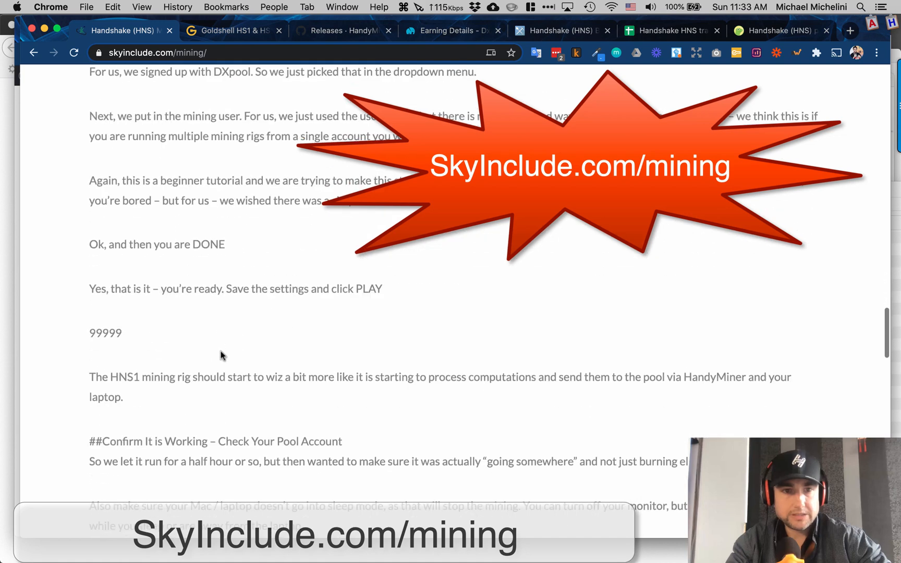
scroll(down, 3)
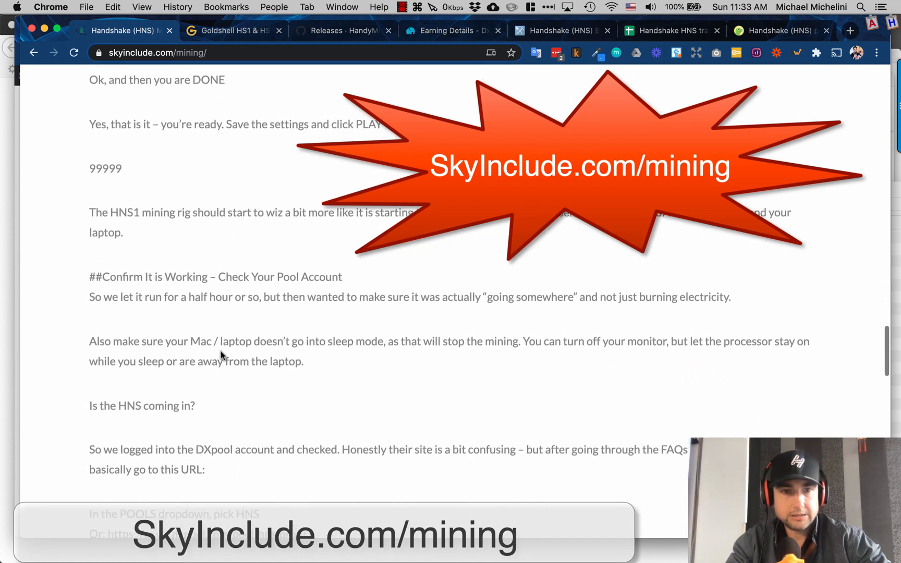
scroll(down, 3)
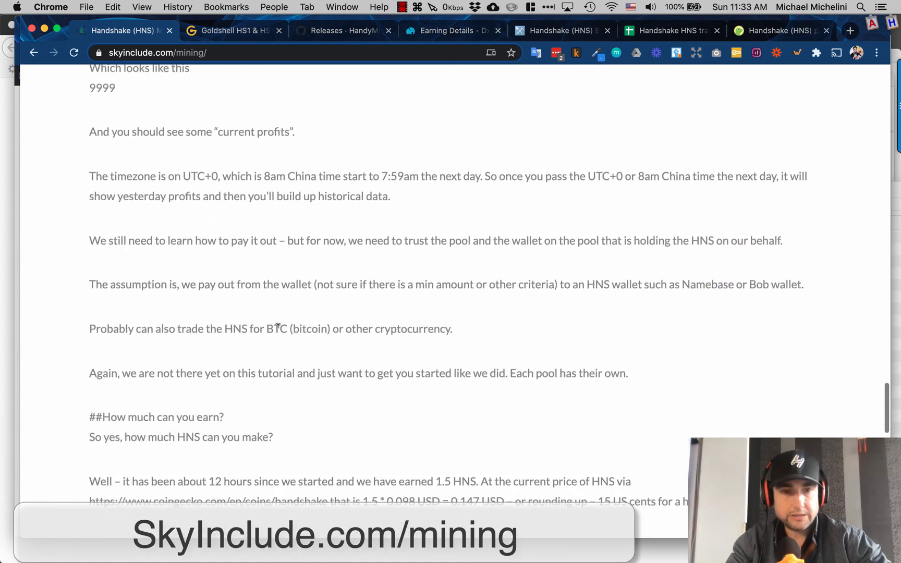
scroll(down, 3)
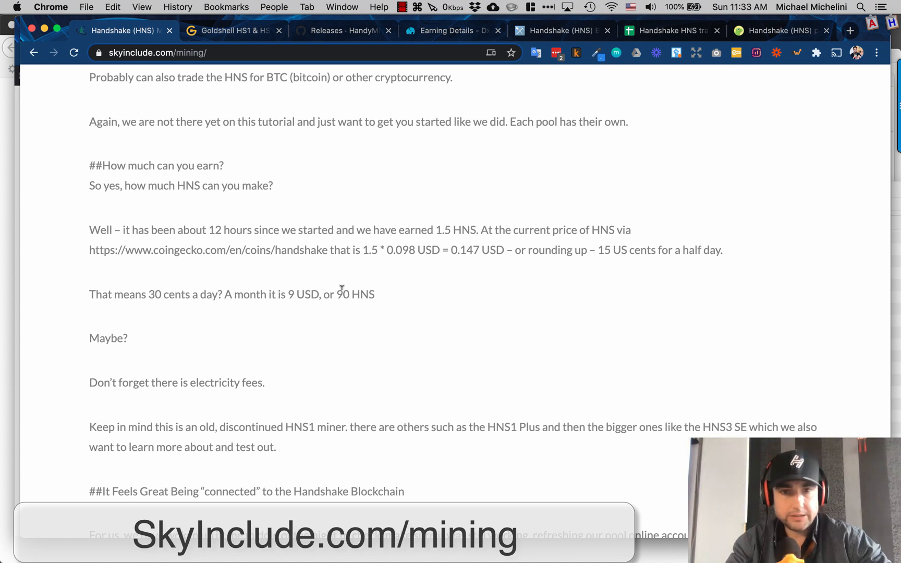
mouse_move(337, 294)
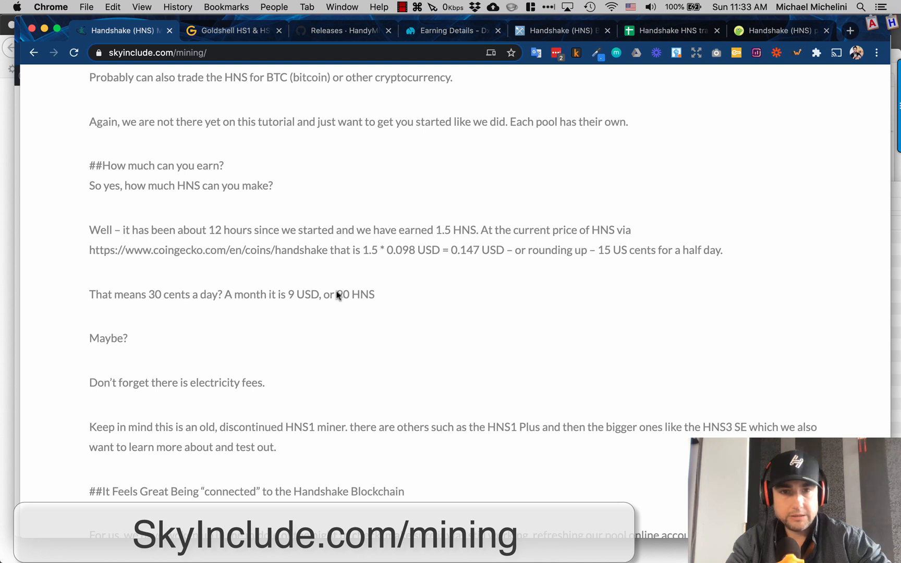
mouse_move(323, 305)
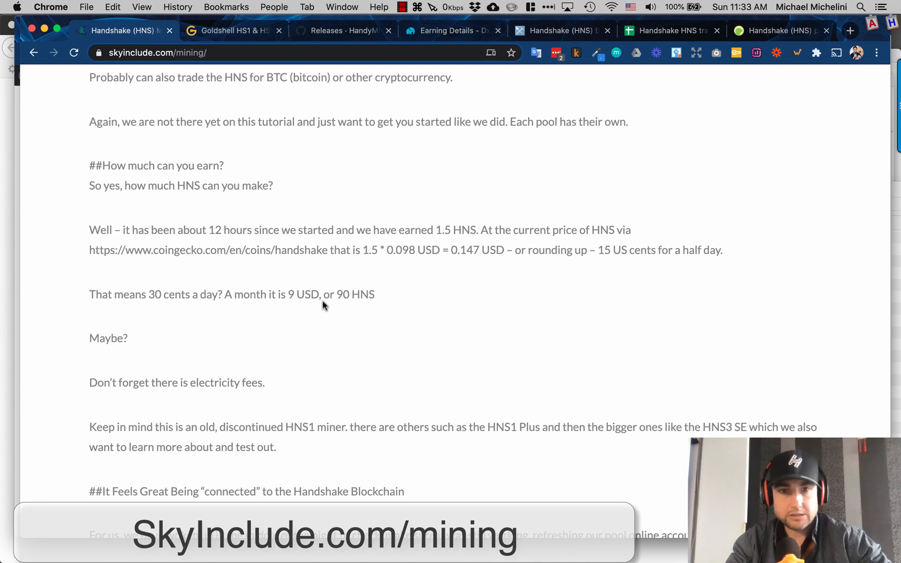
scroll(down, 3)
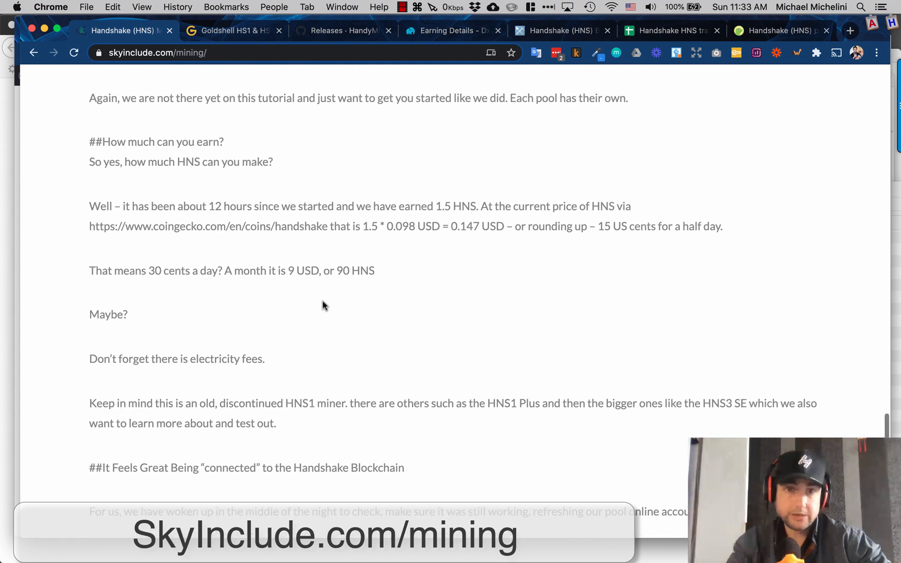
scroll(down, 3)
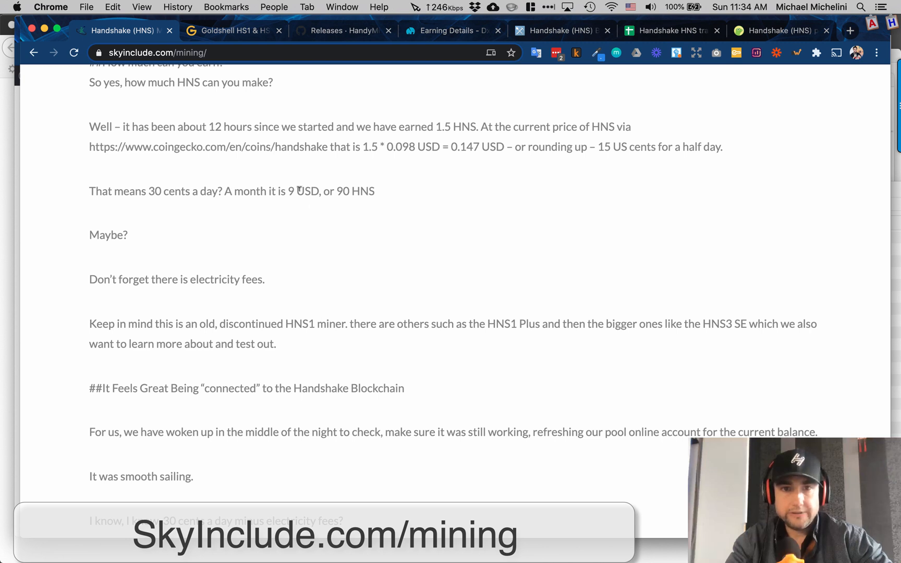
double_click(288, 191)
text(9)
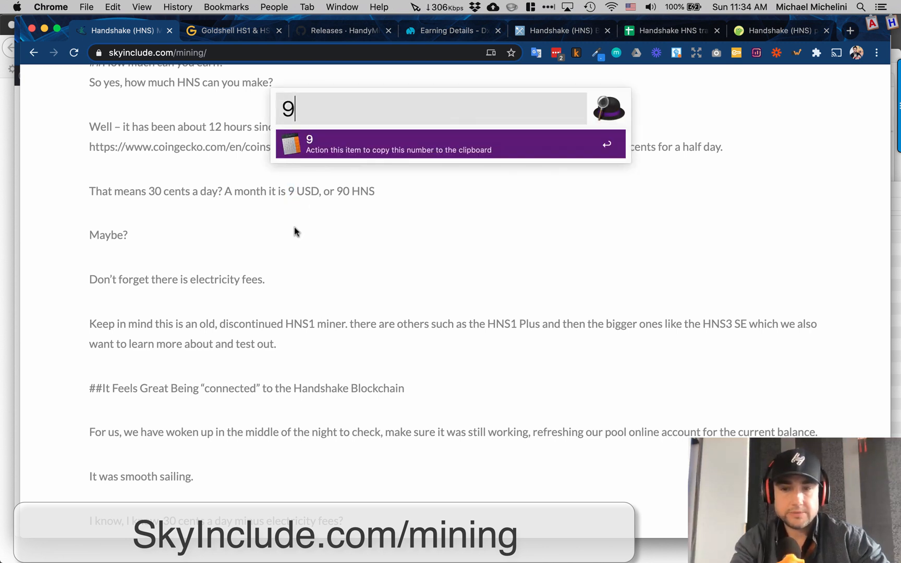
text(*30)
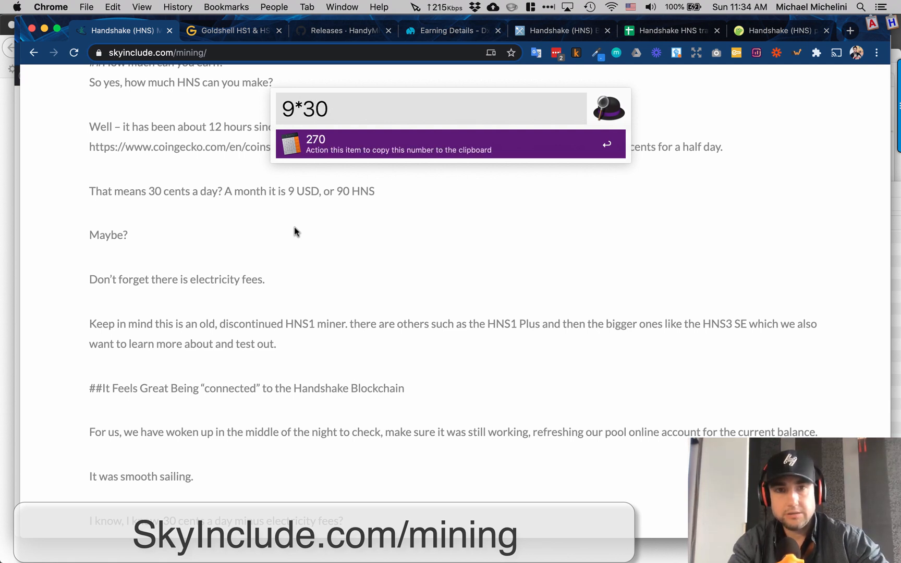
text(9*12)
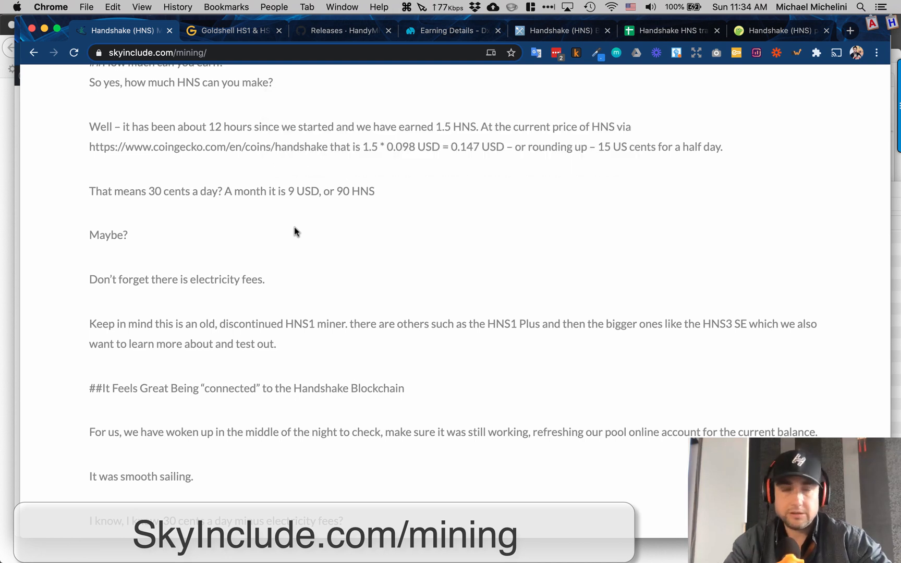
Step: Scroll the SkyInclude article to its final 'Good luck… not financial advice' paragraph
scroll(down, 3)
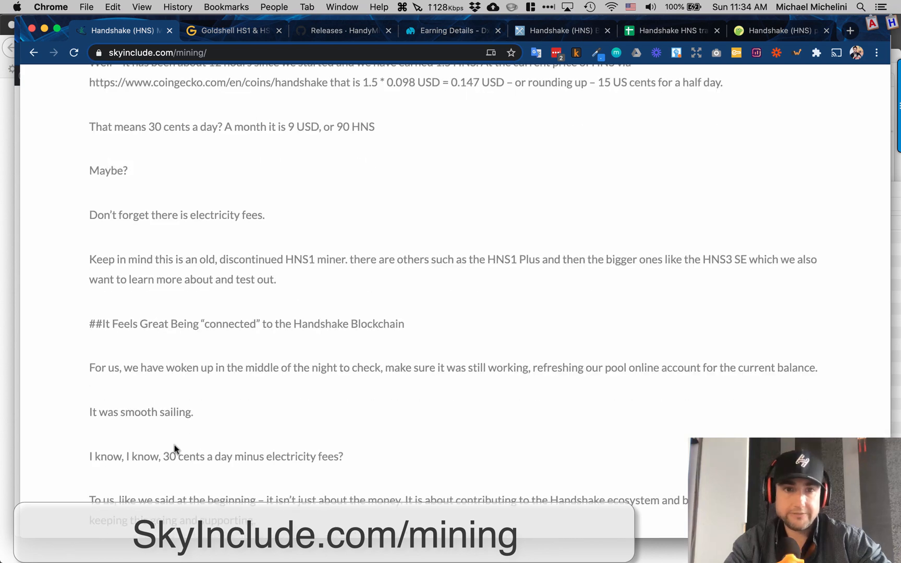
scroll(down, 3)
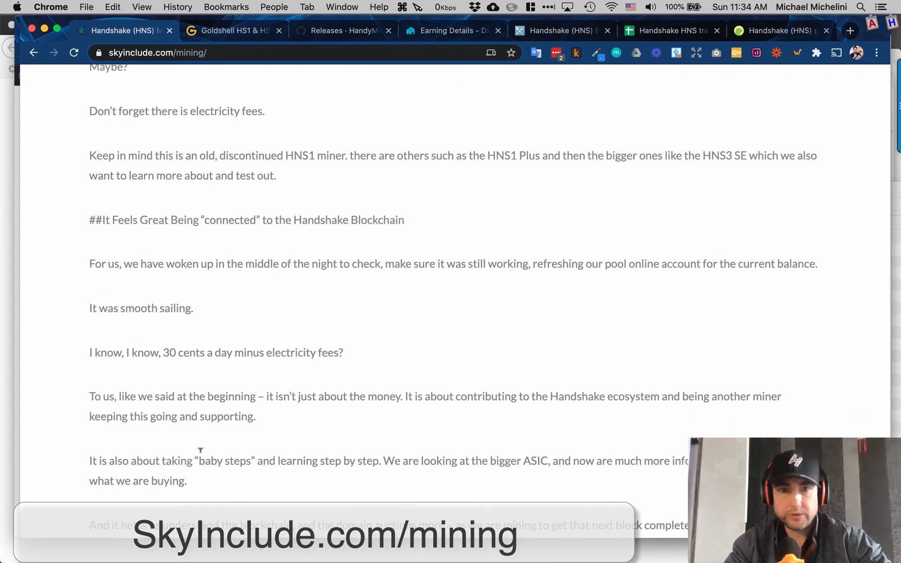
scroll(down, 3)
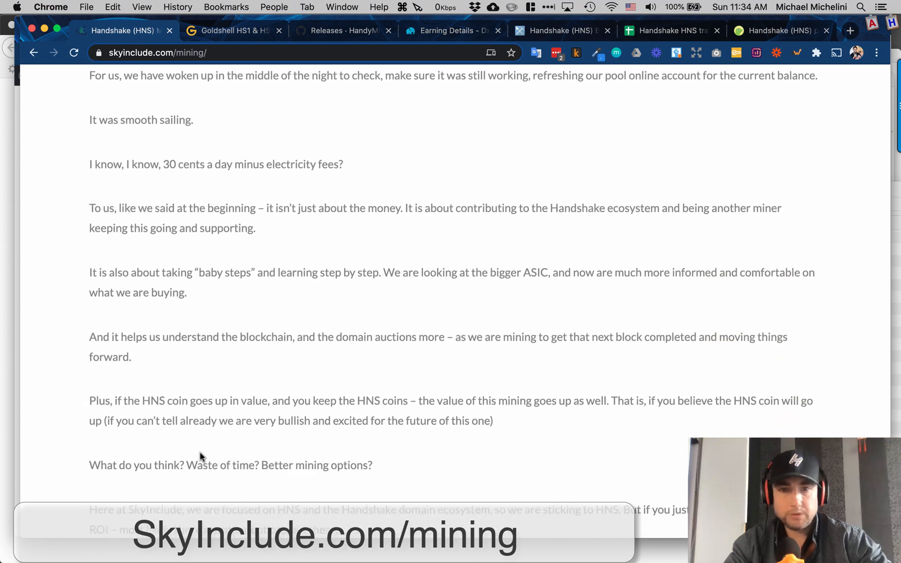
scroll(down, 3)
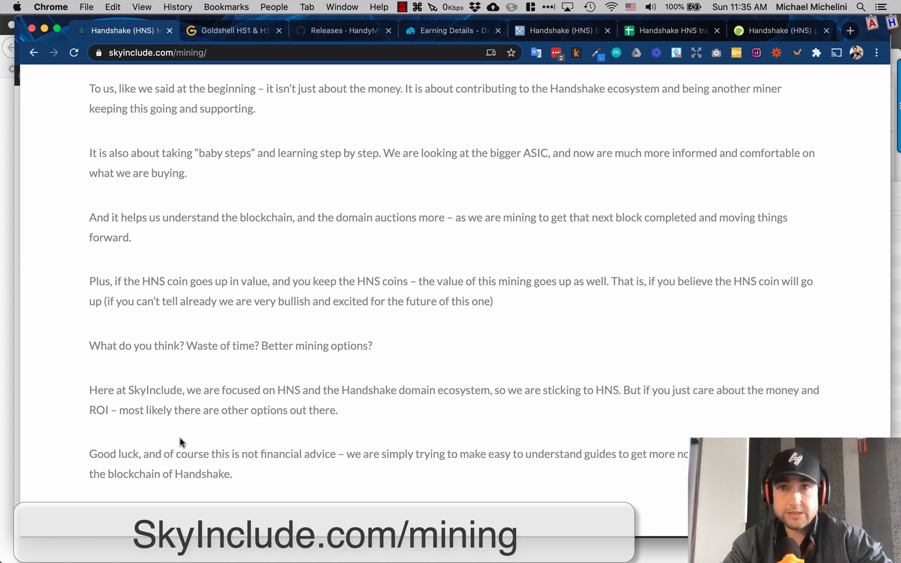
mouse_move(488, 205)
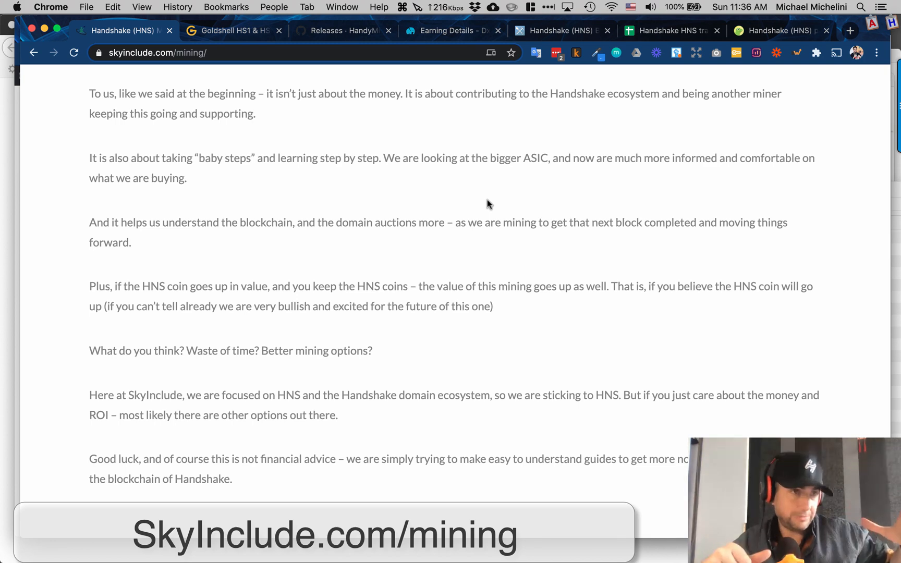
mouse_move(488, 205)
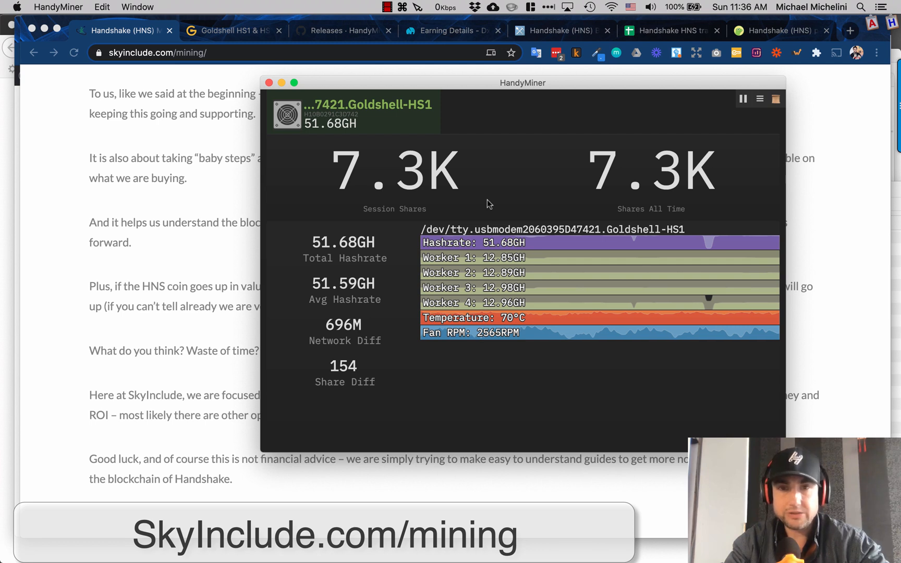
mouse_move(407, 192)
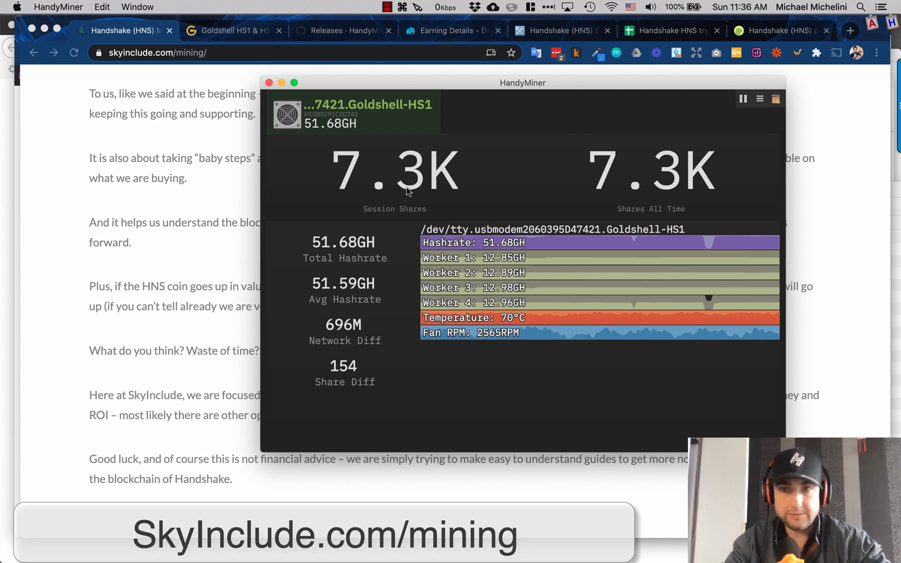